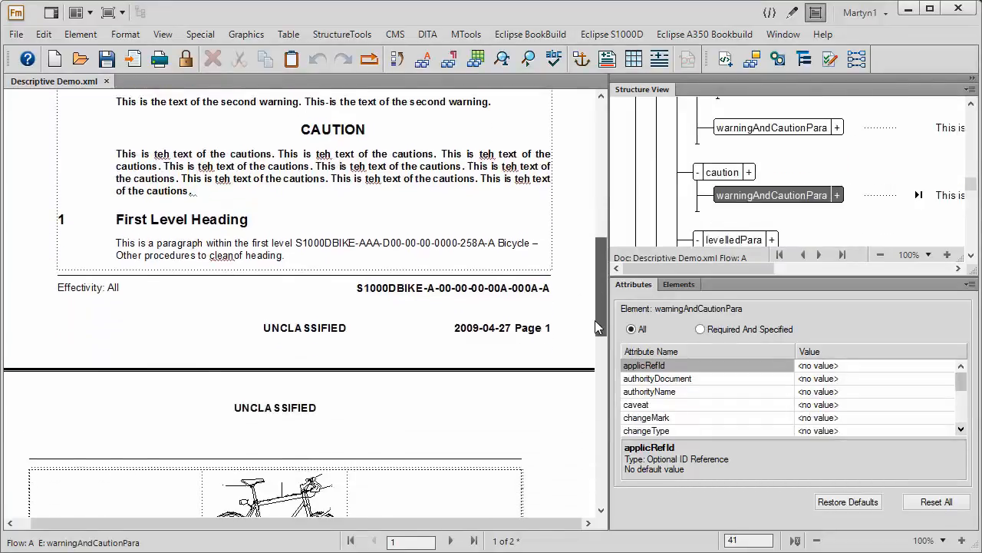
Insert a table element before 'Another paragraph', title it 'Table Title' and select tgroup.
scroll("down", 3)
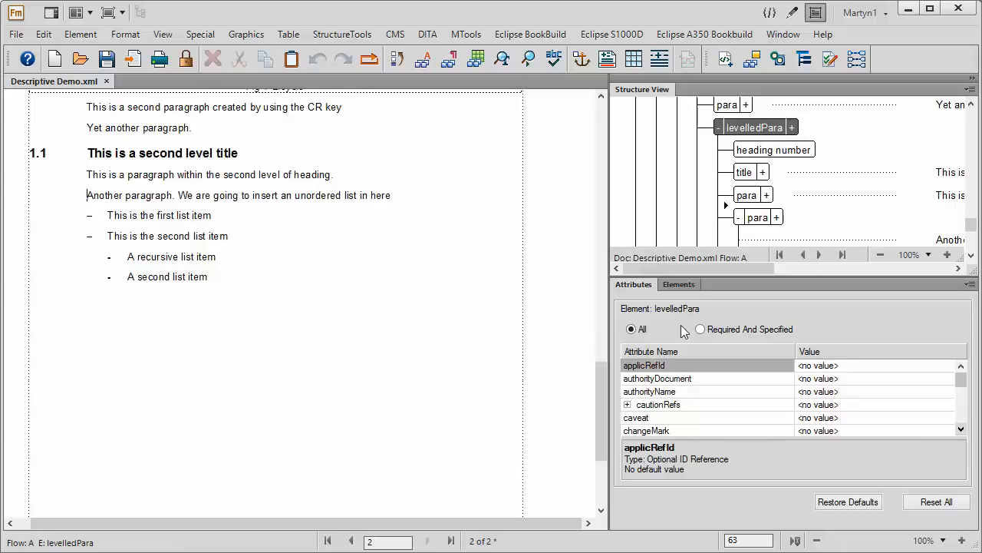
left_click(678, 284)
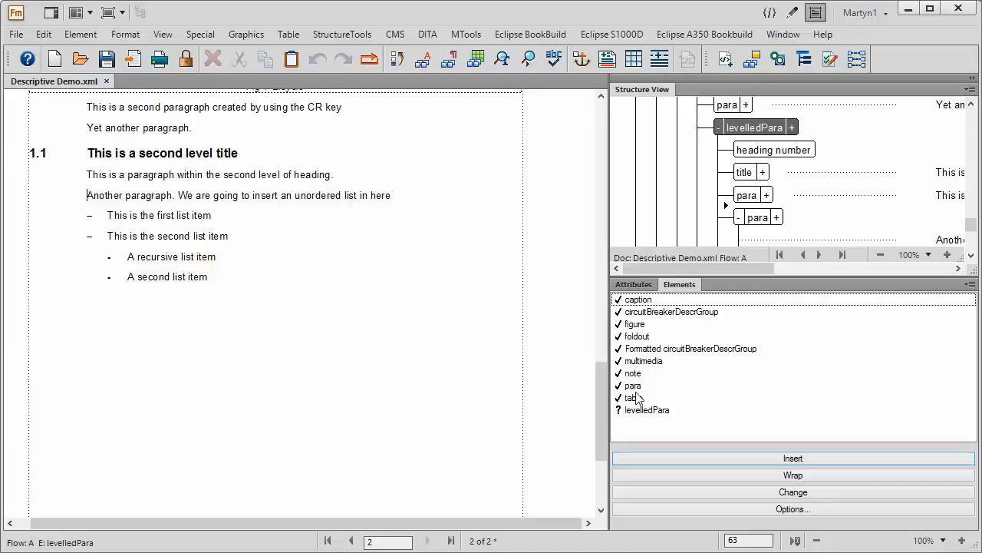
left_click(634, 396)
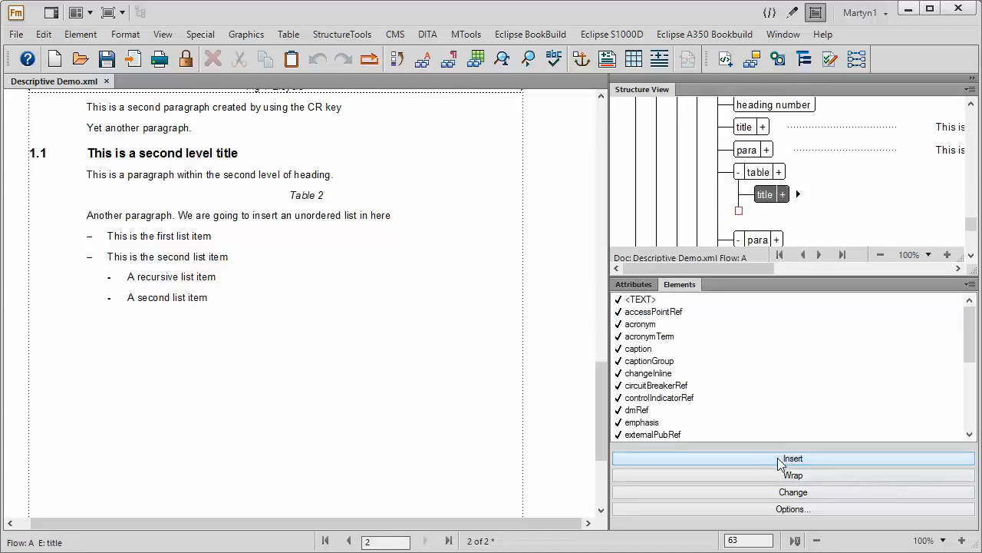
type("Table Title")
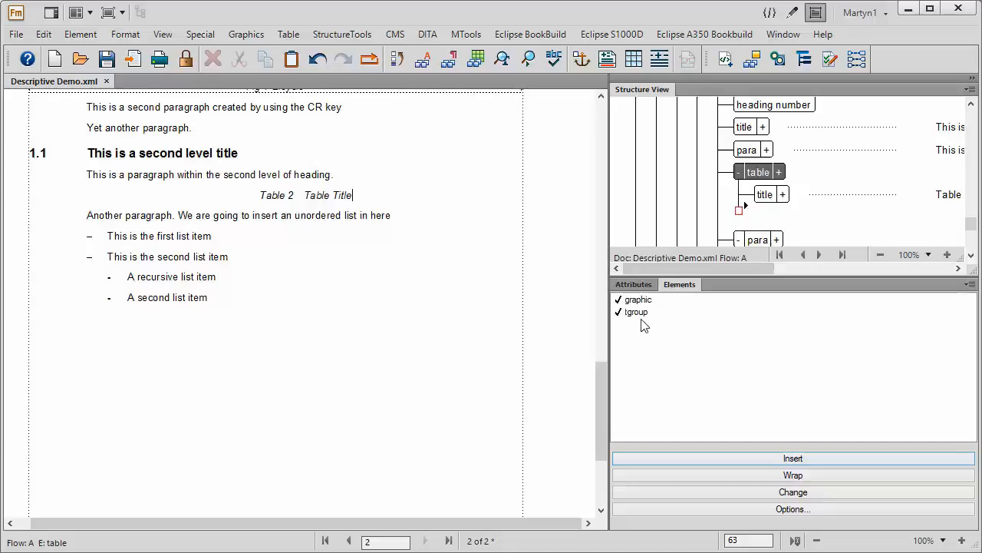
mouse_move(637, 310)
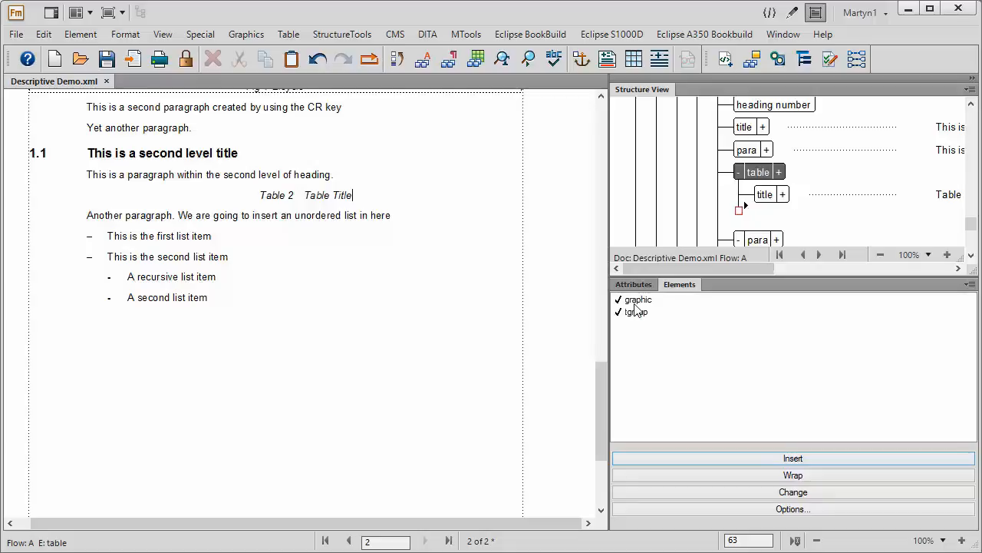
left_click(636, 311)
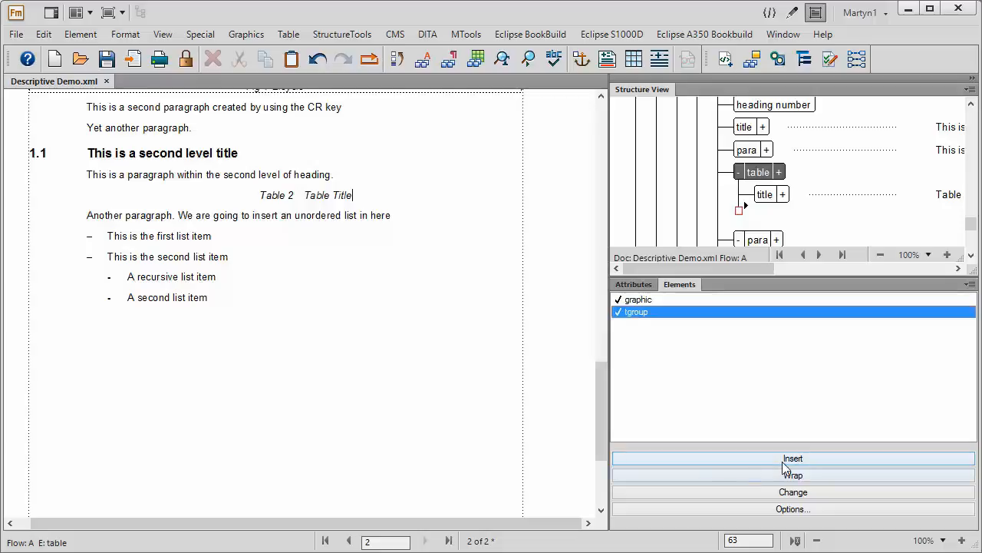
Insert the tgroup as a 4-column table with one heading row and three body rows.
left_click(792, 457)
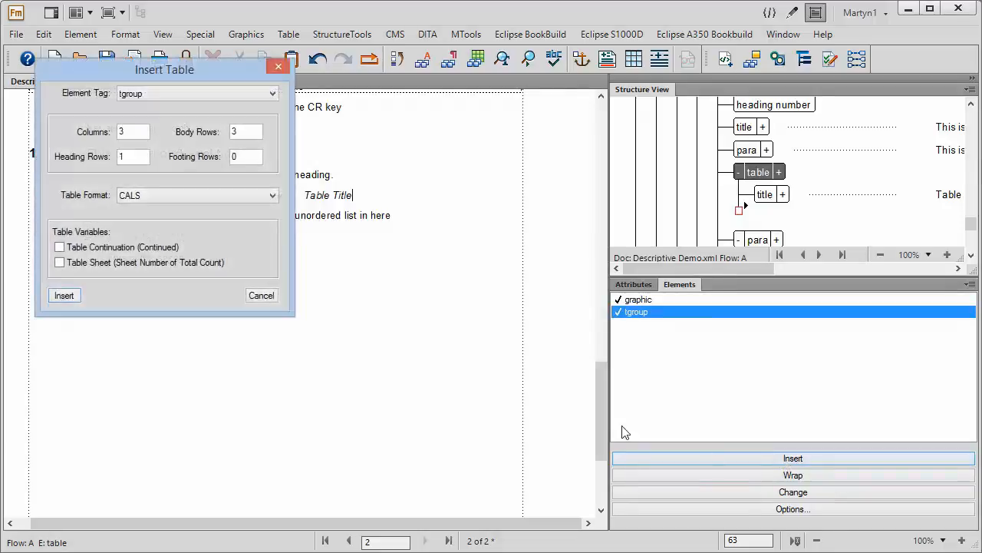
left_click_drag(165, 69, 230, 166)
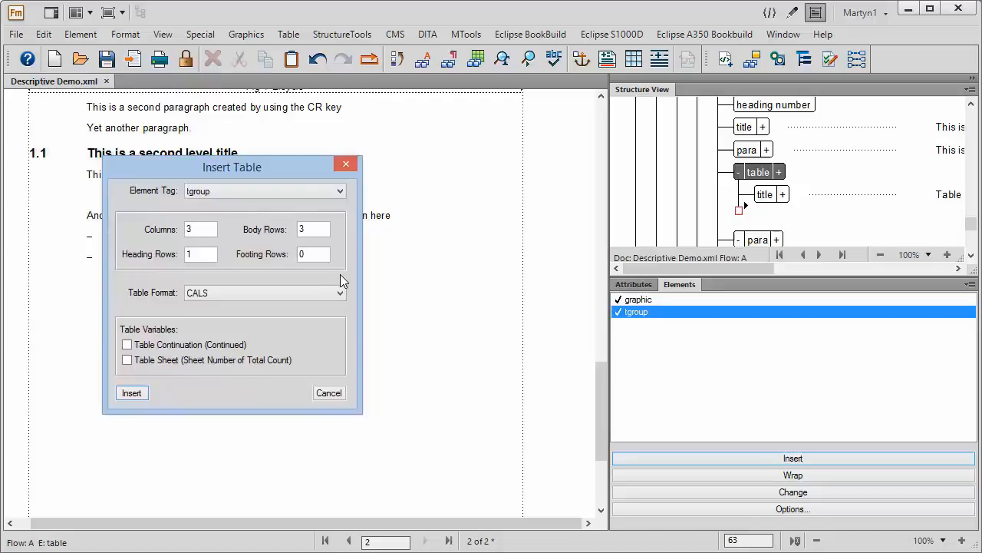
left_click(201, 229)
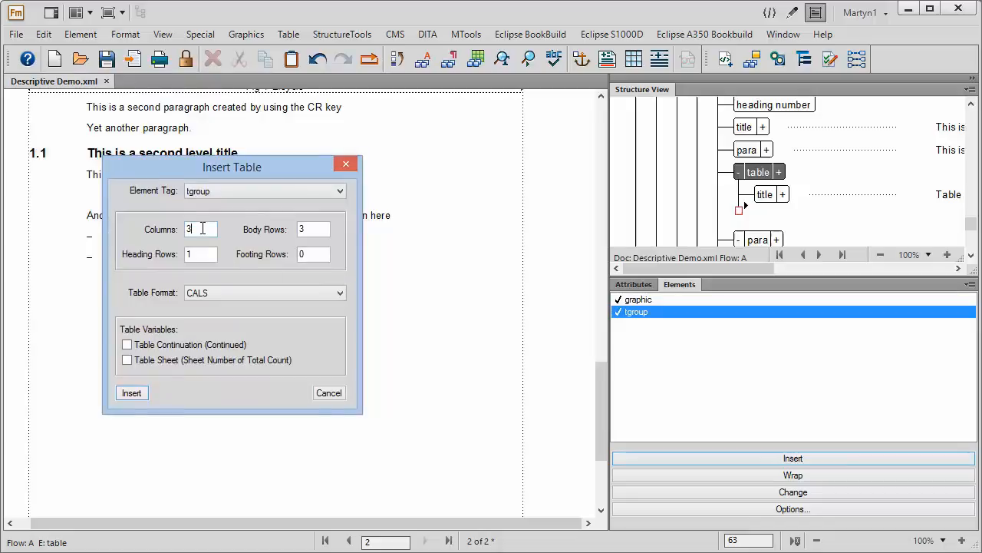
type("4")
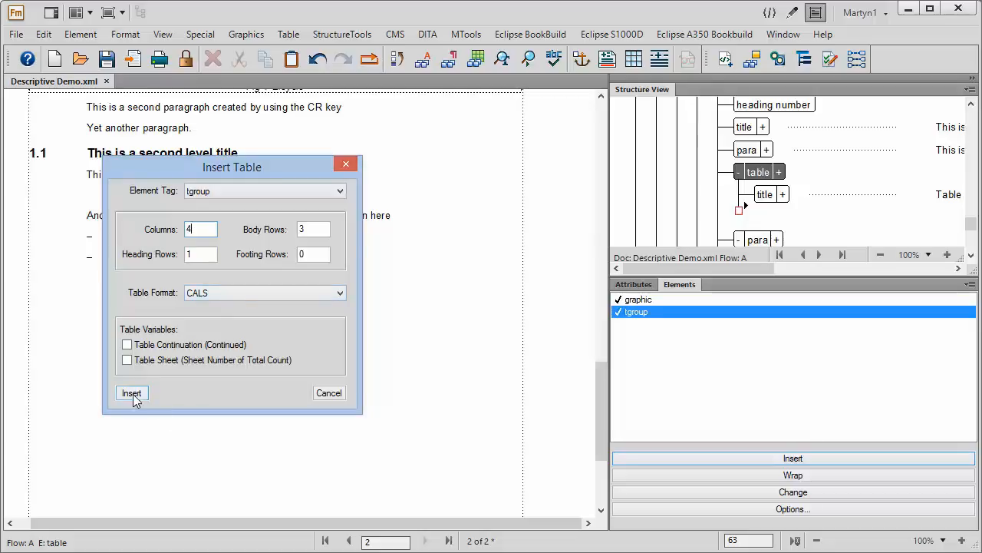
left_click(132, 393)
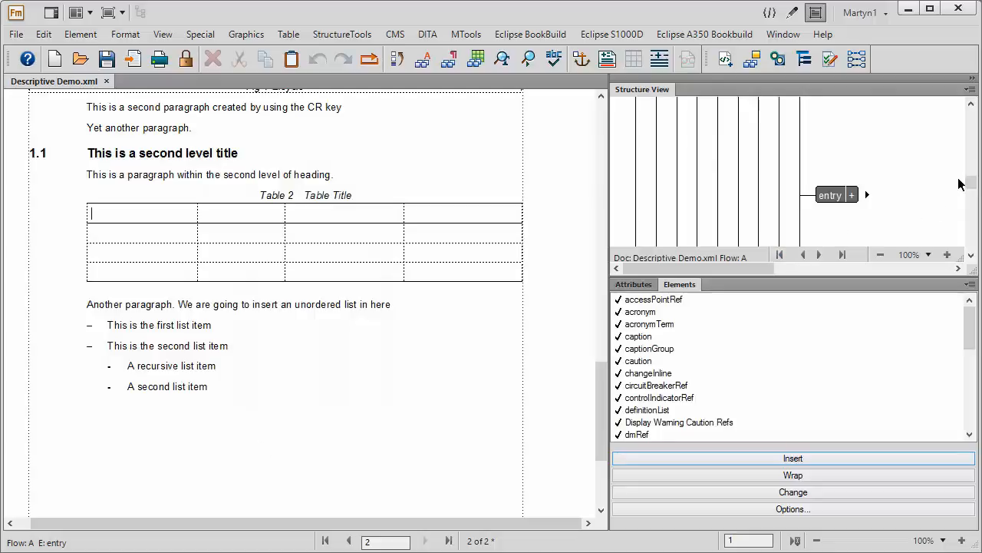
Expand thead > row > entry in the Structure View and insert a para into the heading cell.
left_click(970, 105)
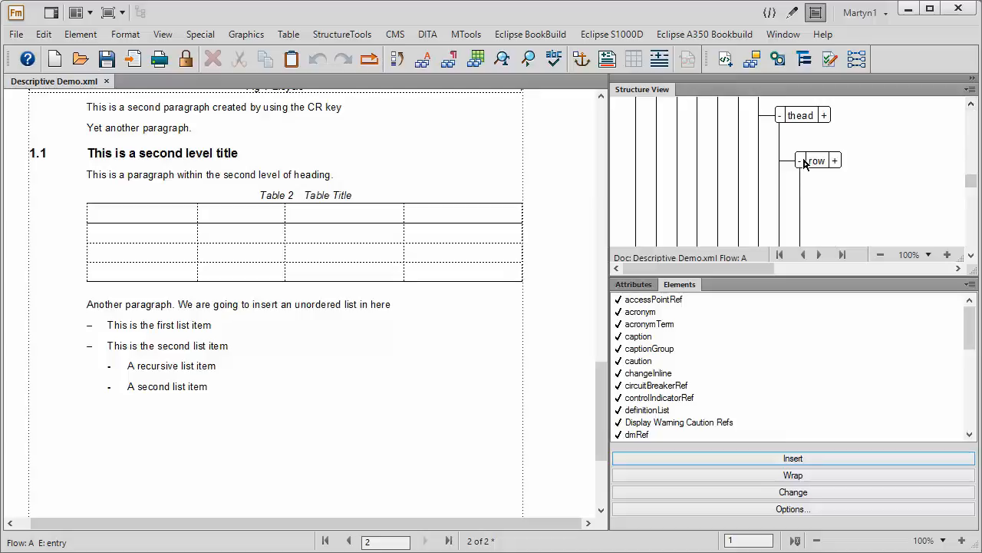
left_click(835, 159)
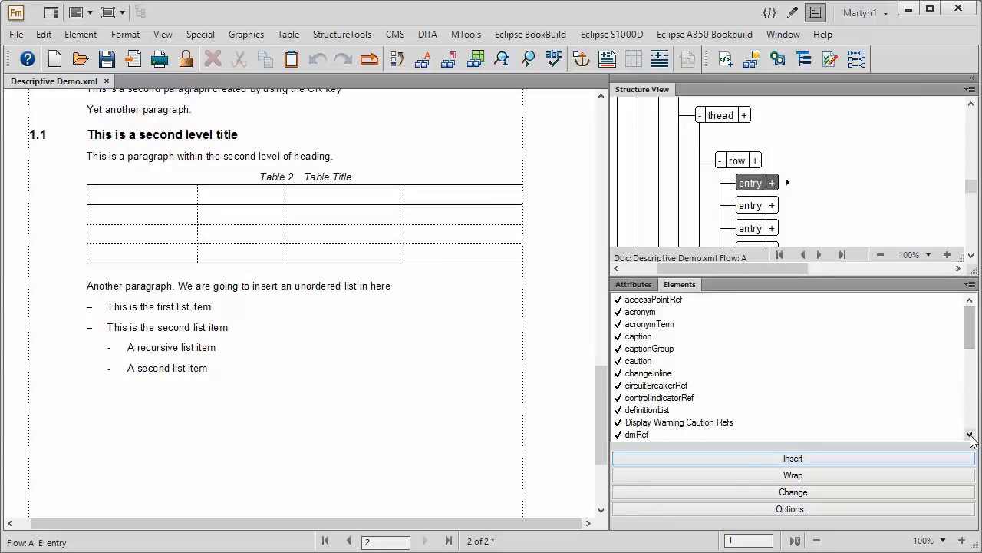
left_click(970, 436)
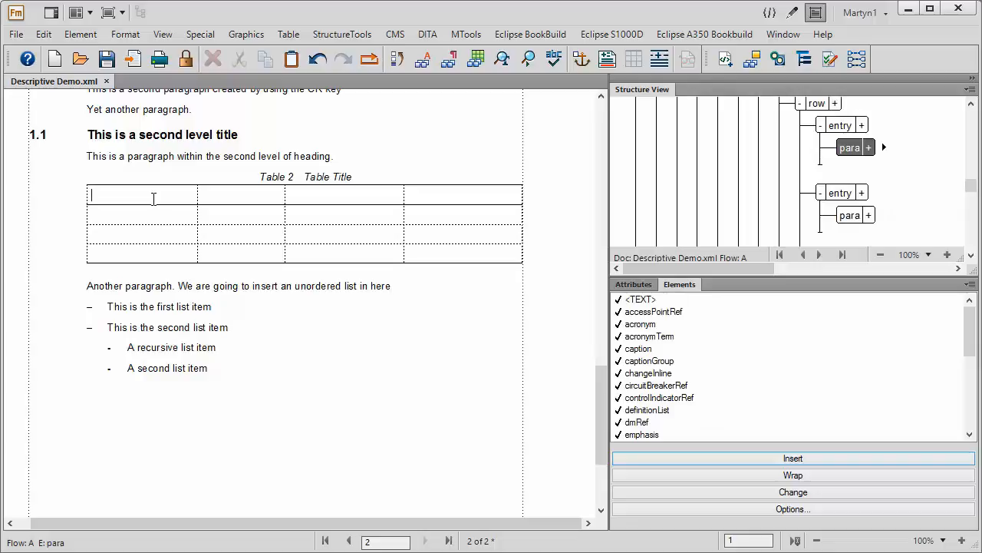
Enter Table Head 1 through Table Head 4 in the heading cells, fixing a stray digit.
type("T")
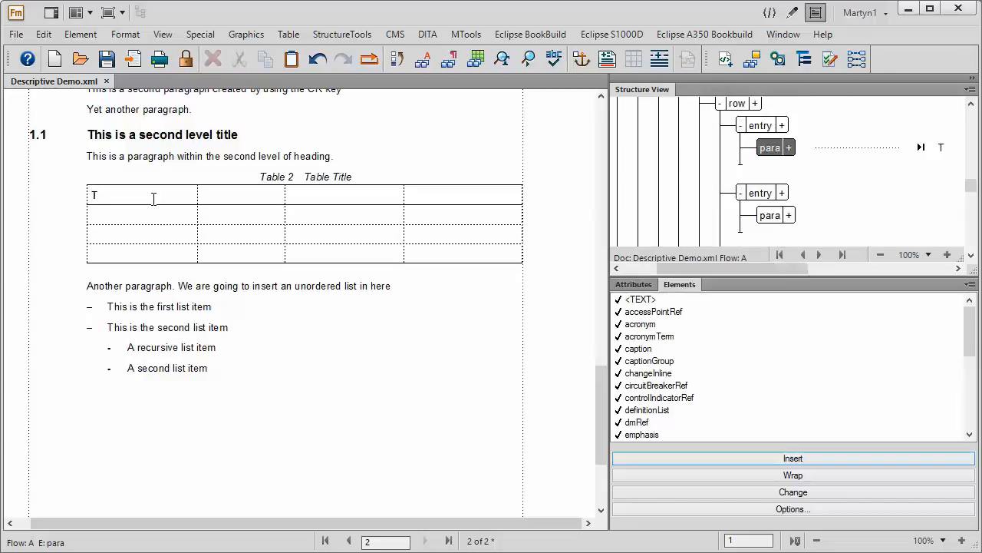
type("able Head 1")
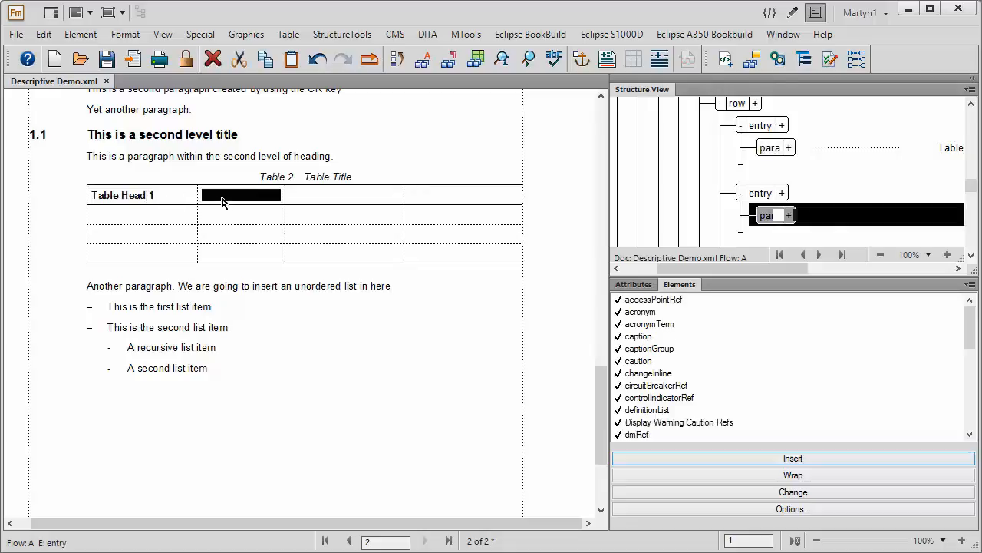
type("Table Head 23")
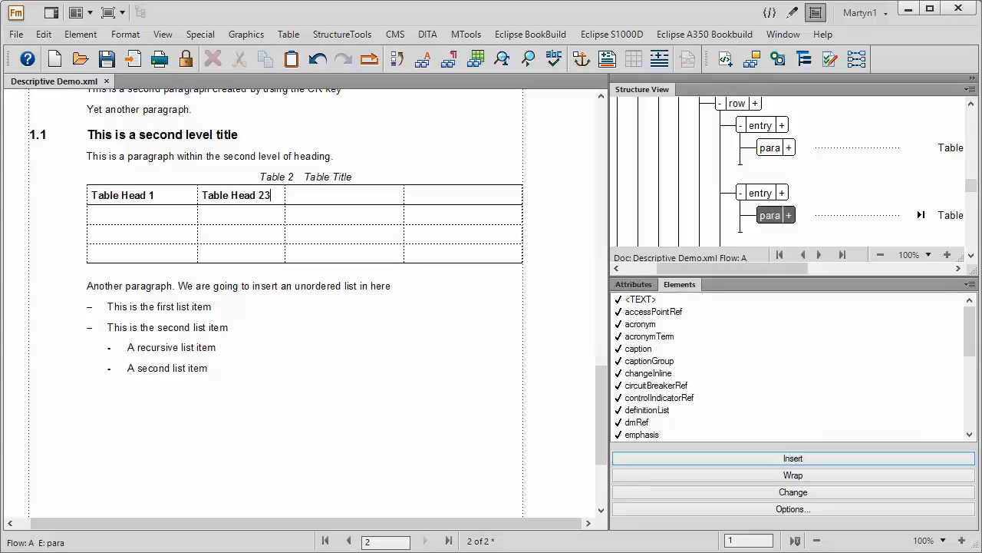
key("BackSpace")
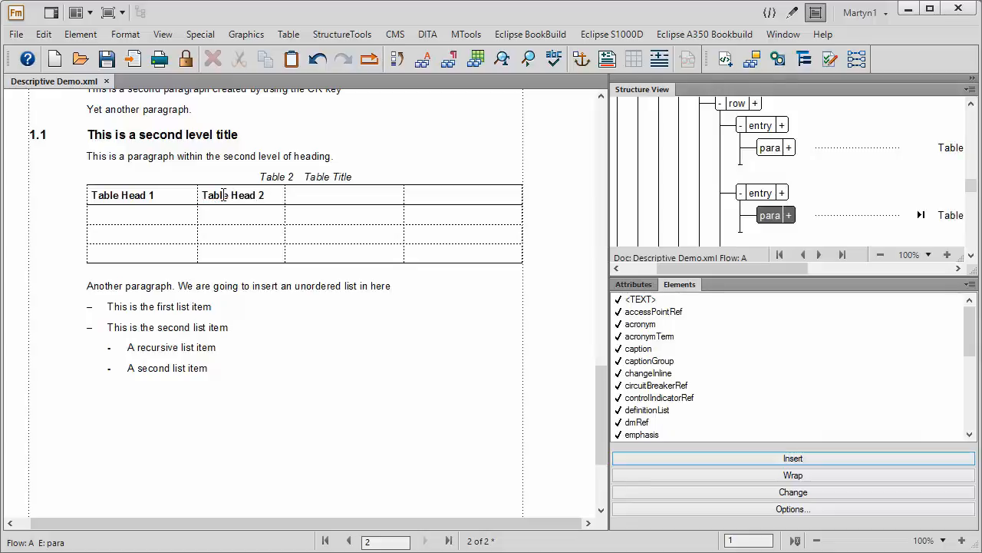
type("Table Head 4")
left_click(344, 195)
type("Table Head 3")
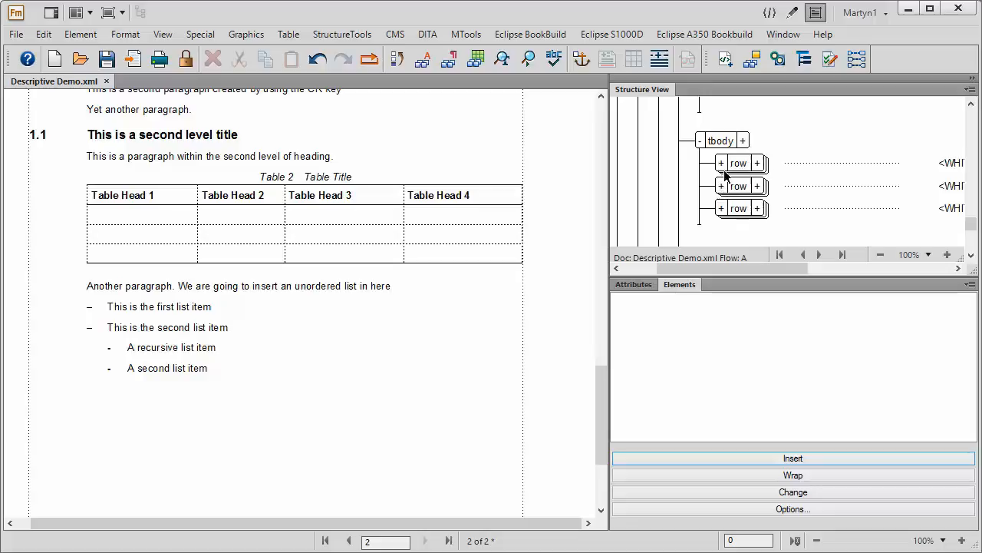
Expand tbody > row and fill the body cells Row 1 cell 1 through Row 3 cell 4.
left_click(721, 162)
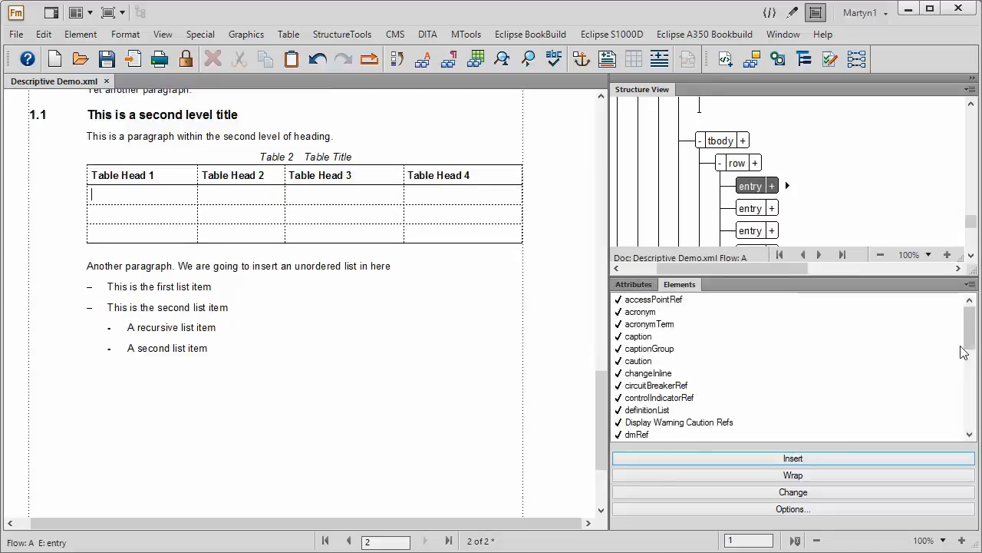
scroll("down", 3)
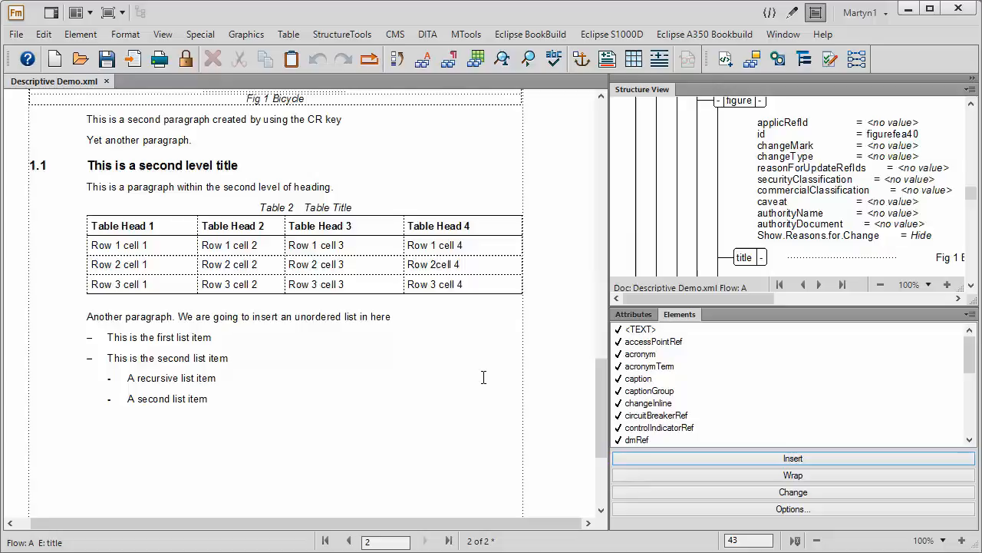
mouse_move(482, 140)
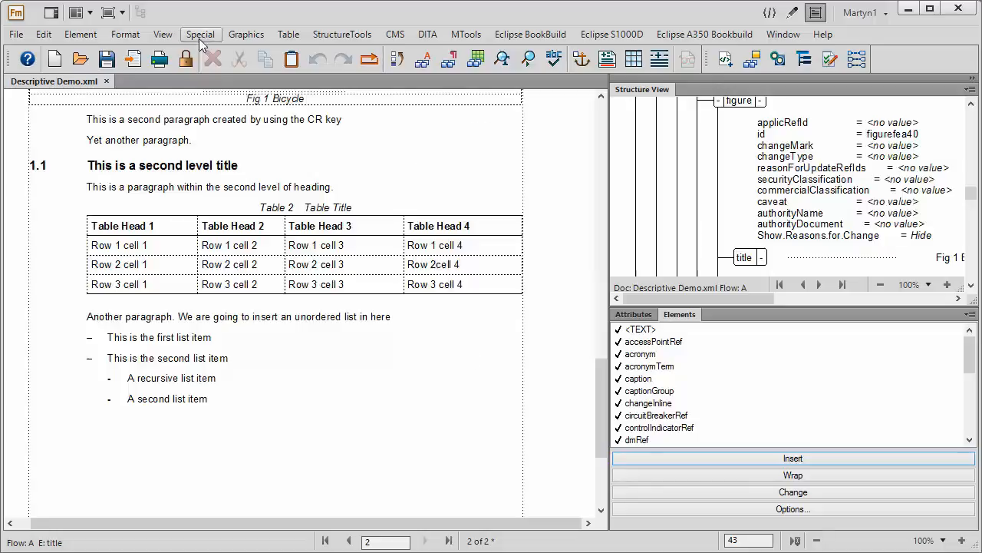
left_click(163, 34)
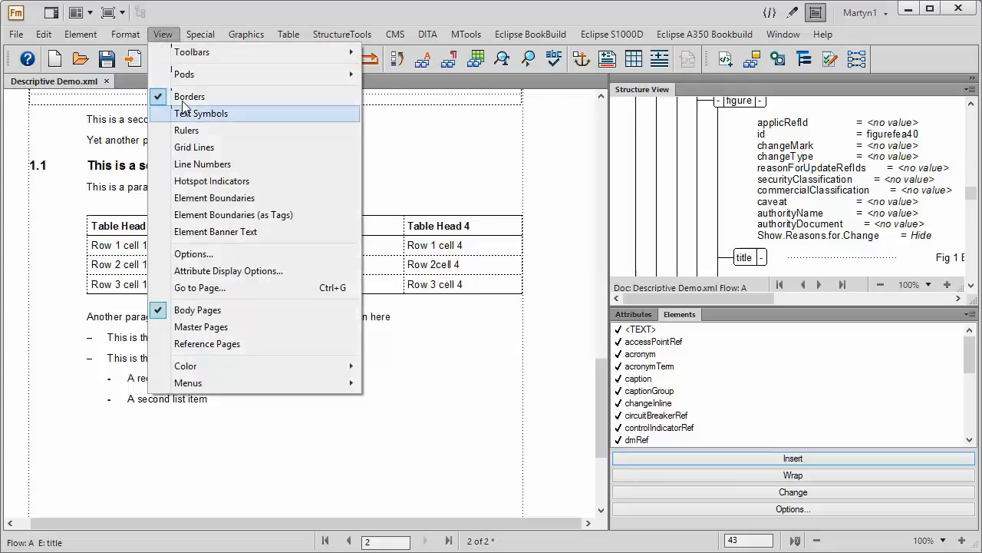
left_click(201, 114)
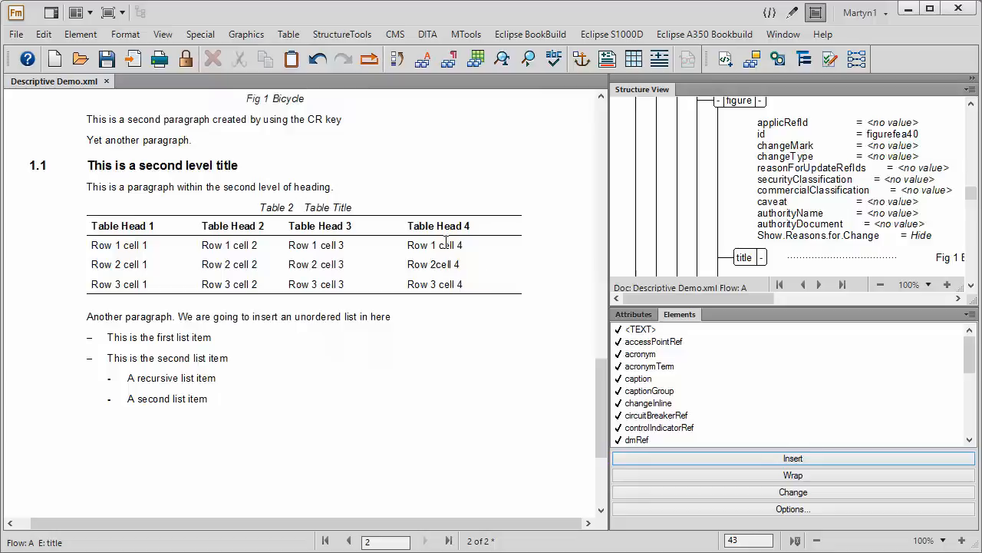
left_click(162, 34)
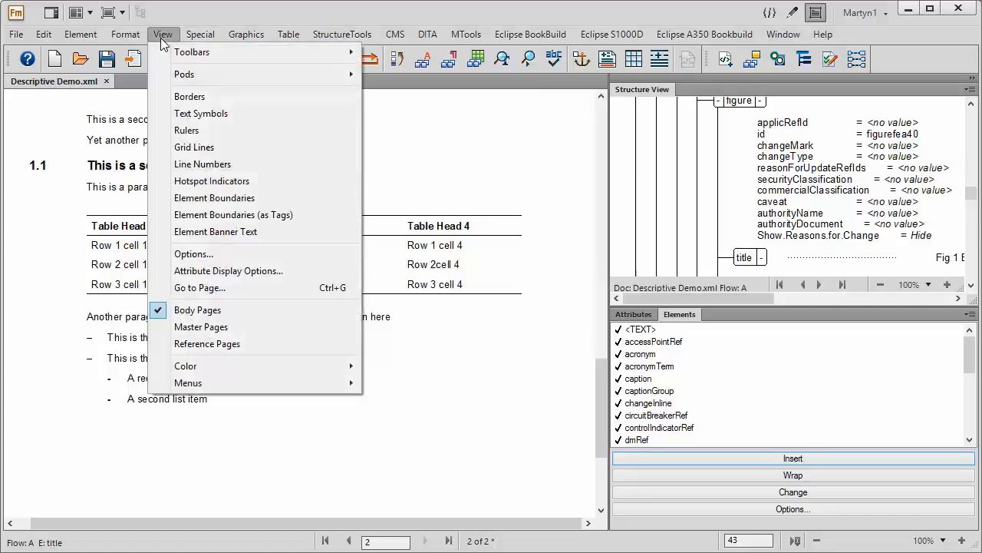
mouse_move(191, 96)
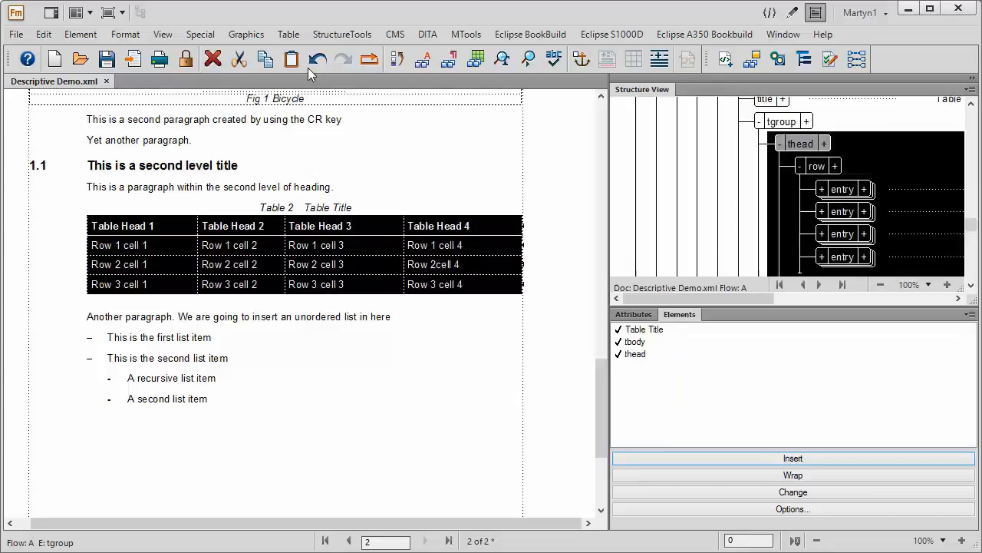
Apply Medium ruling to all outside edges and inside row and column borders via Custom Ruling and Shading.
left_click(289, 33)
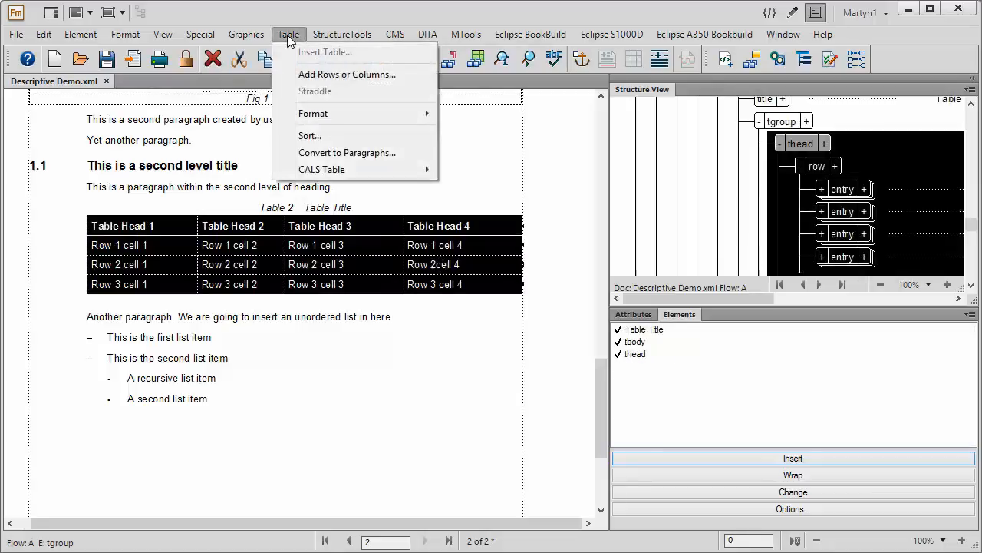
mouse_move(313, 114)
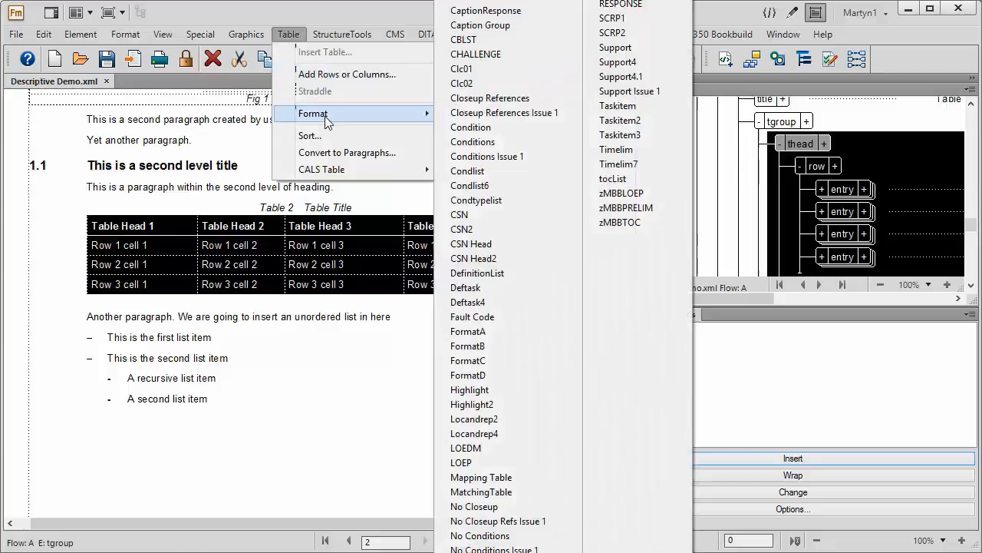
mouse_move(489, 98)
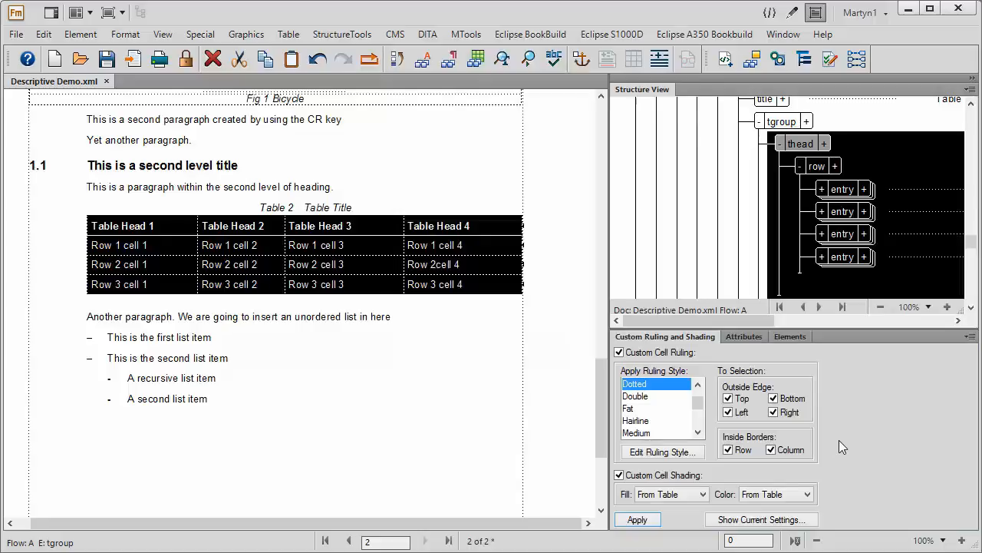
mouse_move(652, 412)
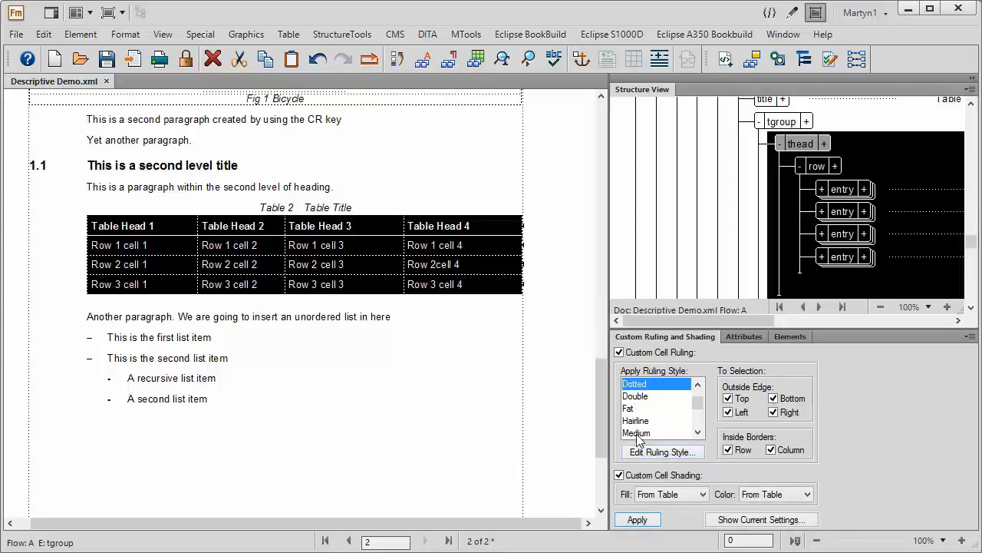
left_click(636, 433)
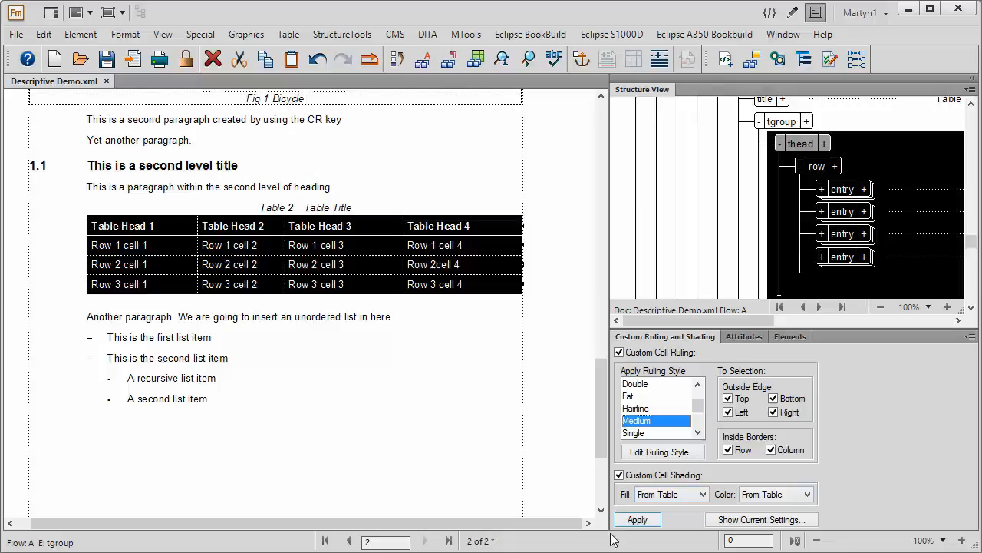
left_click(637, 519)
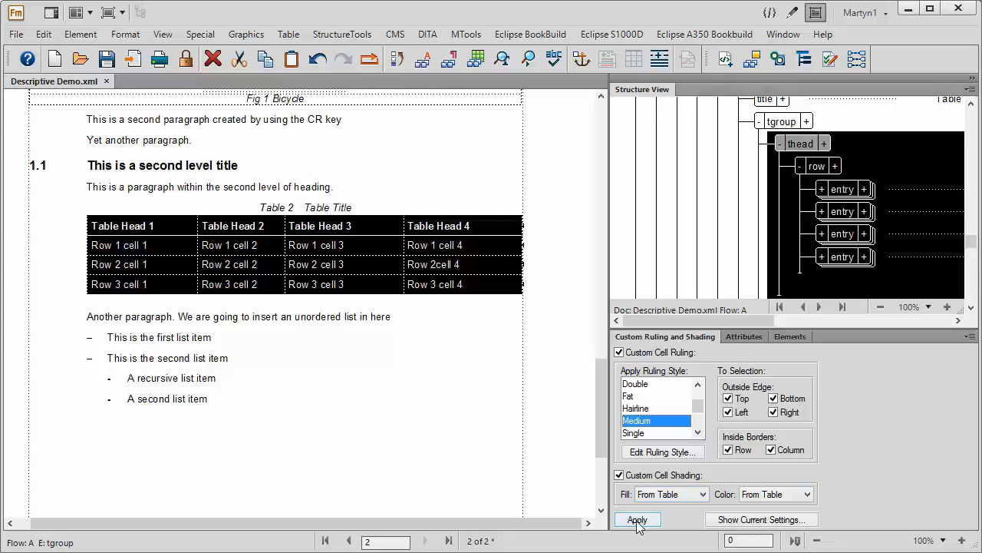
left_click(637, 519)
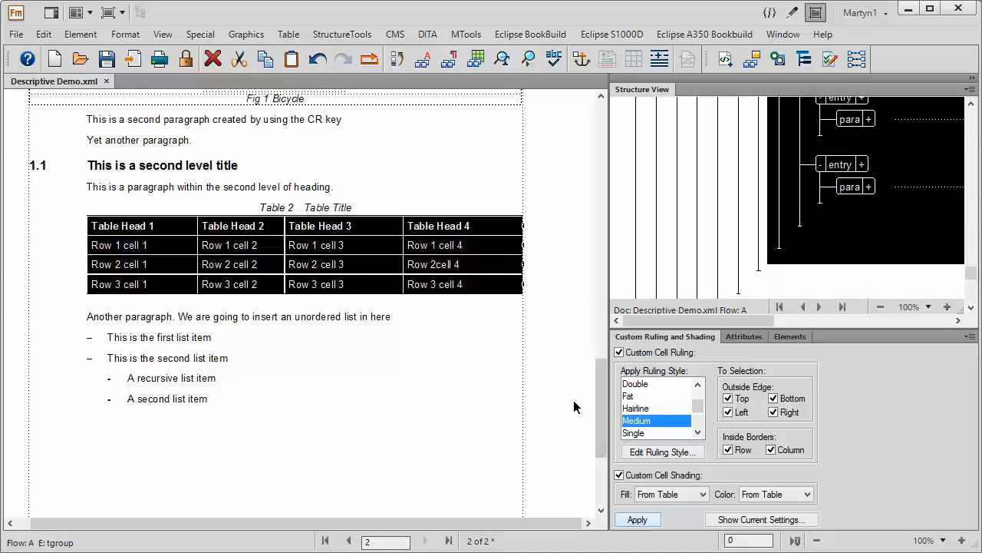
Deselect the table and inspect the new medium ruling from the following paragraph.
left_click(390, 316)
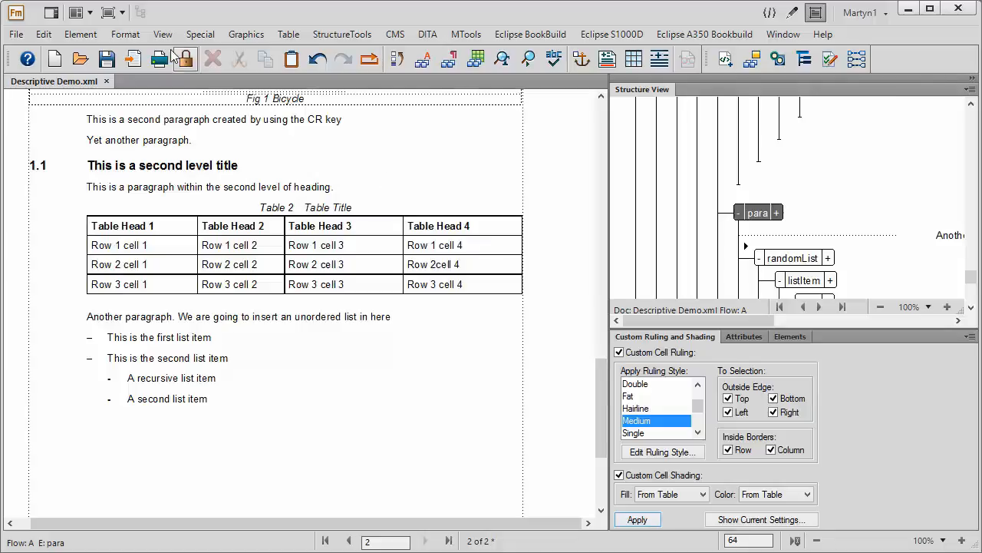
left_click(163, 33)
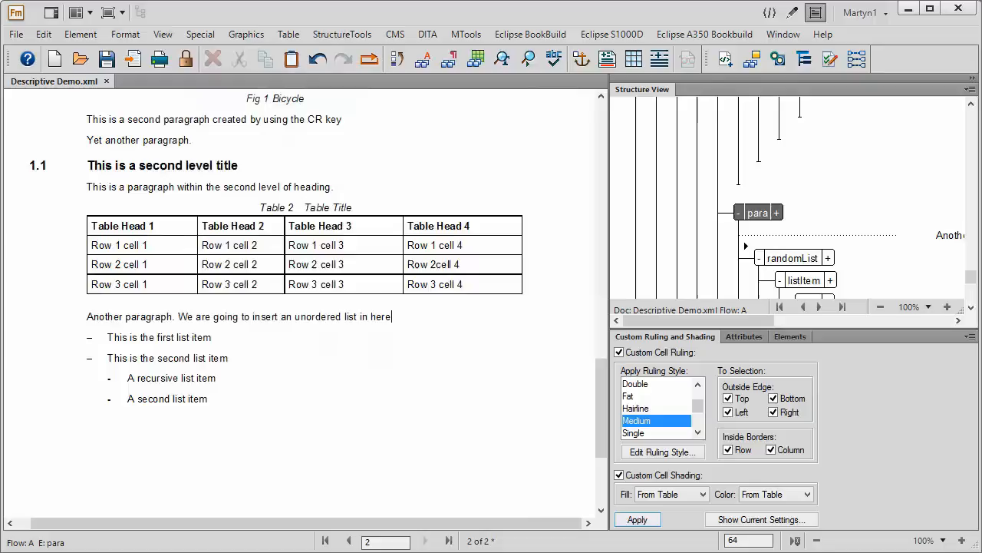
left_click(163, 34)
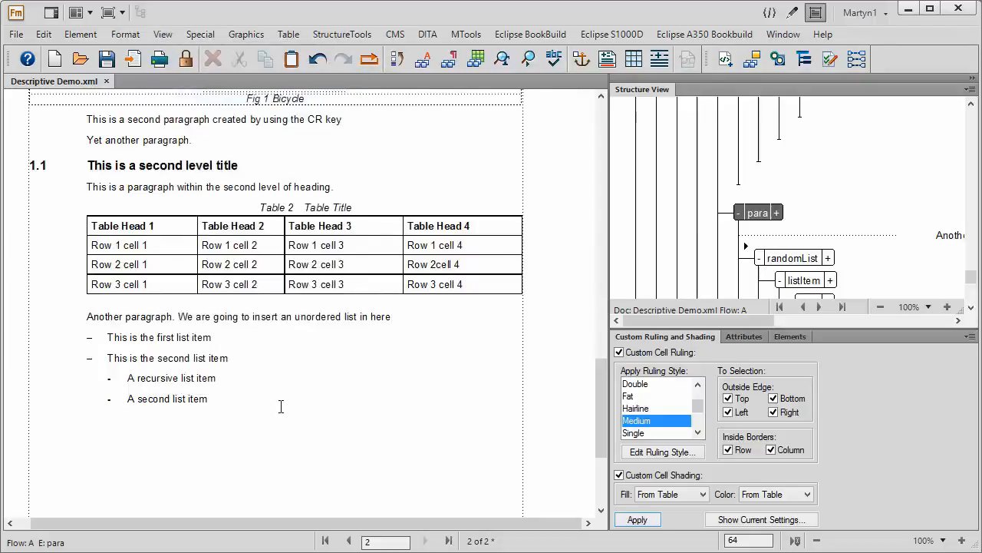
left_click(390, 316)
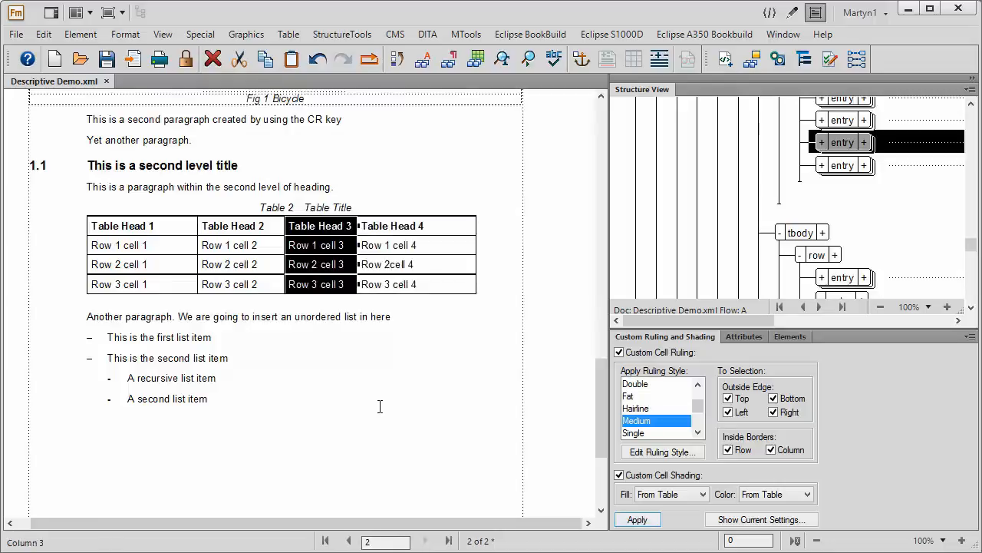
Narrow columns 3 and 4 by dragging their right edges inward, then deselect the table.
left_click(393, 225)
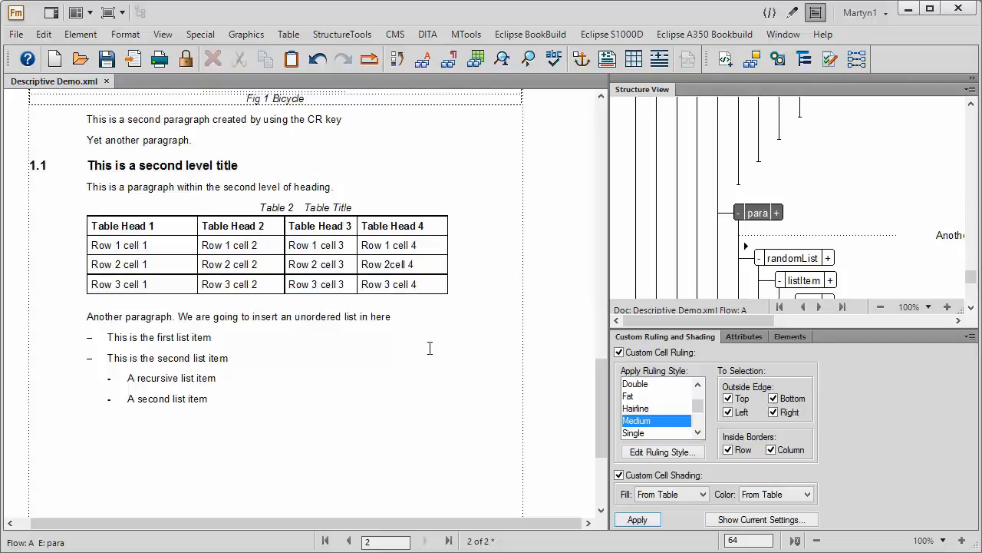
left_click(390, 316)
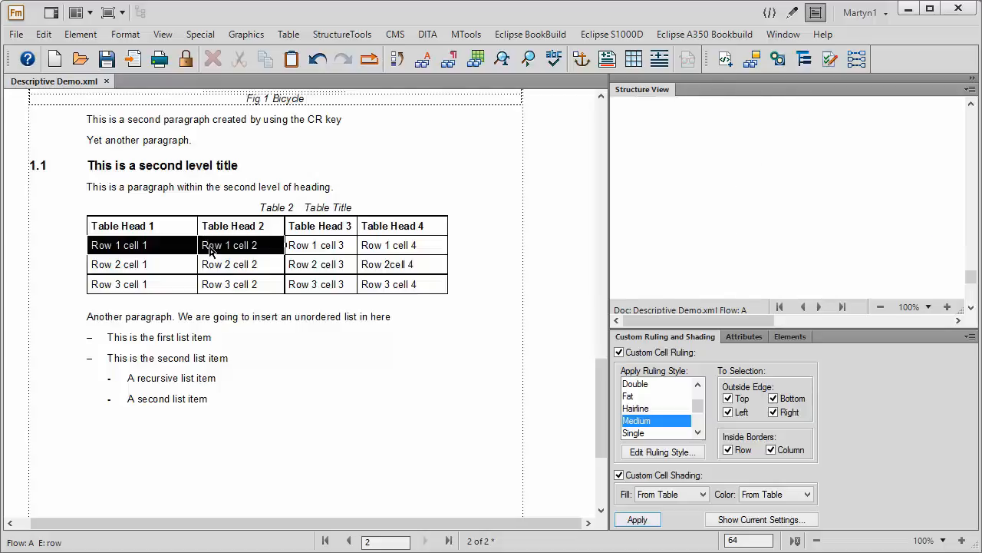
Straddle Row 1 cell 1 and Row 1 cell 2 into one cell spanning both columns.
right_click(227, 246)
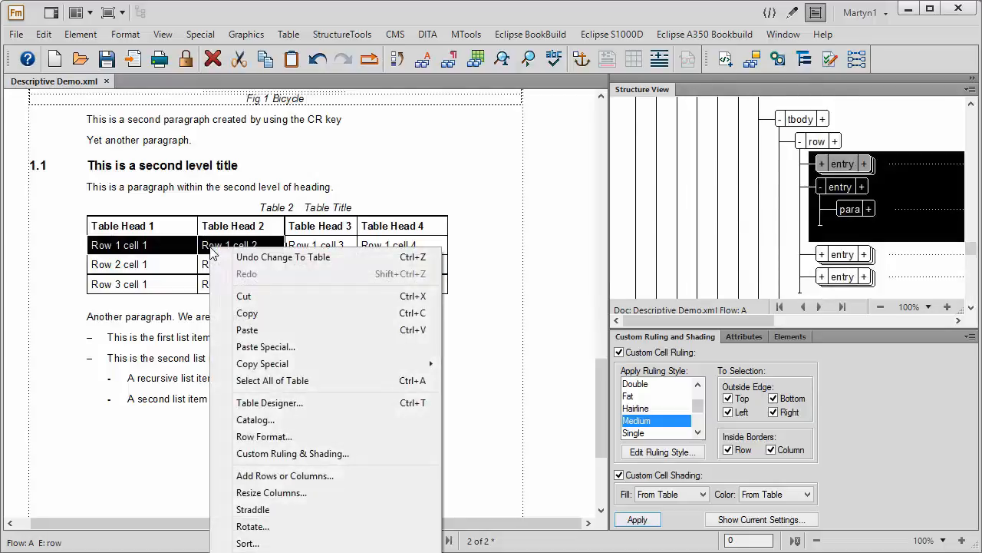
mouse_move(269, 509)
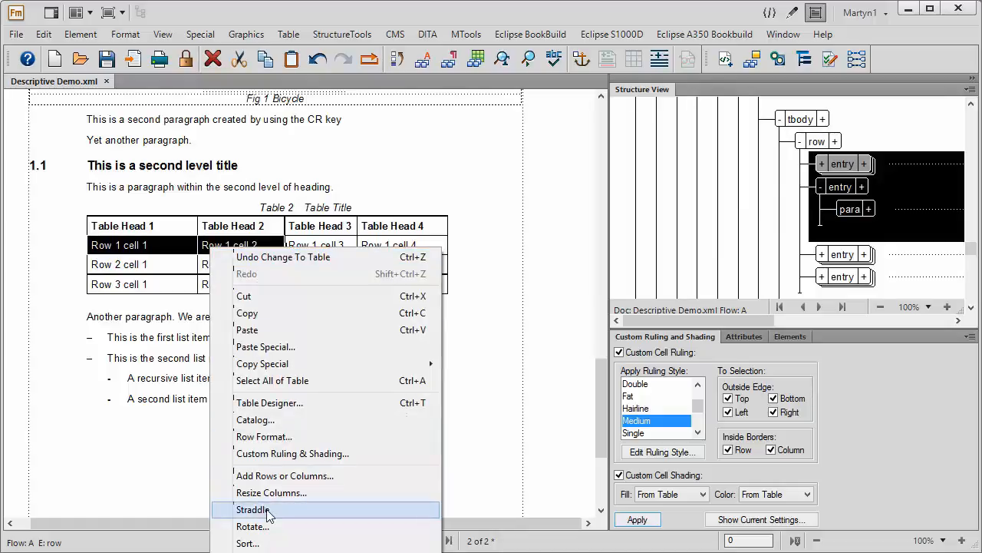
left_click(253, 510)
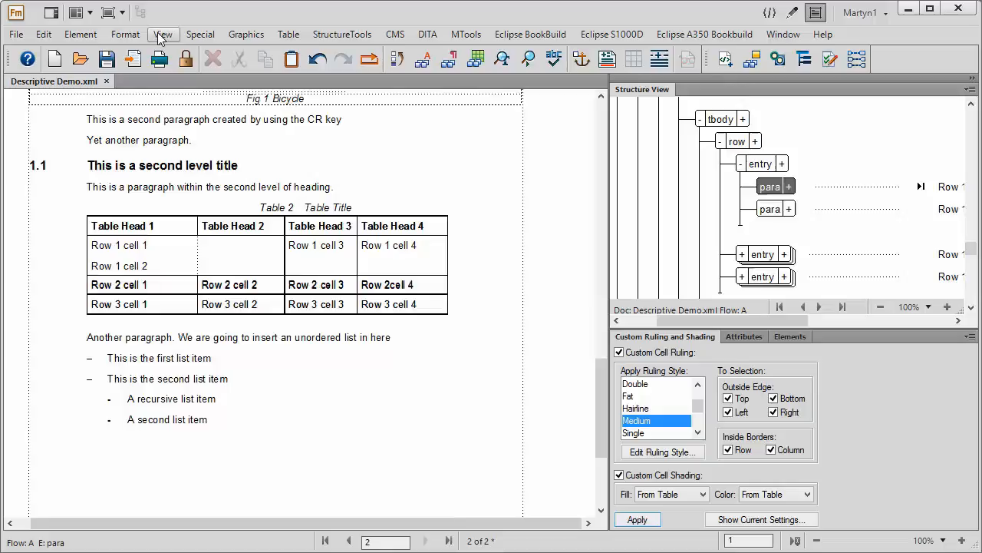
left_click(163, 34)
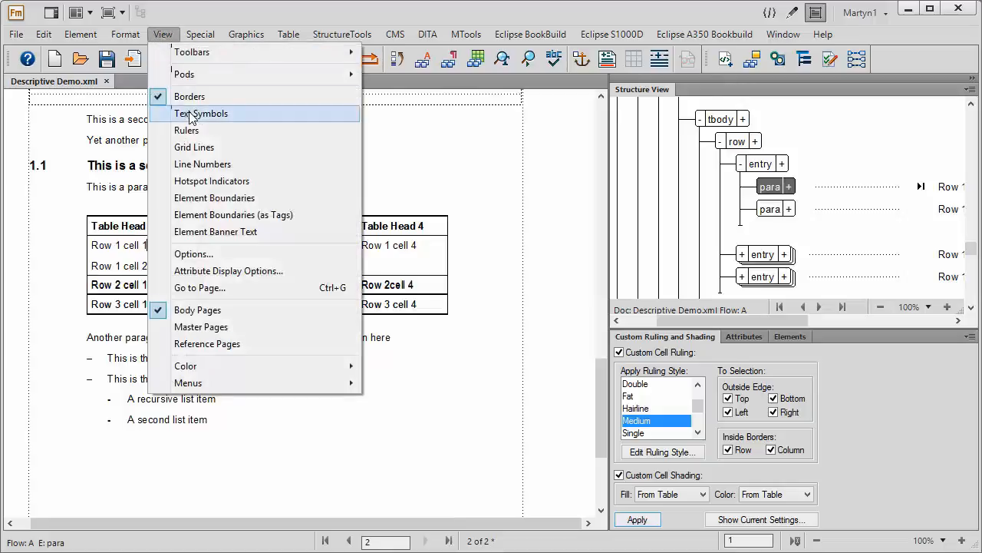
left_click(201, 114)
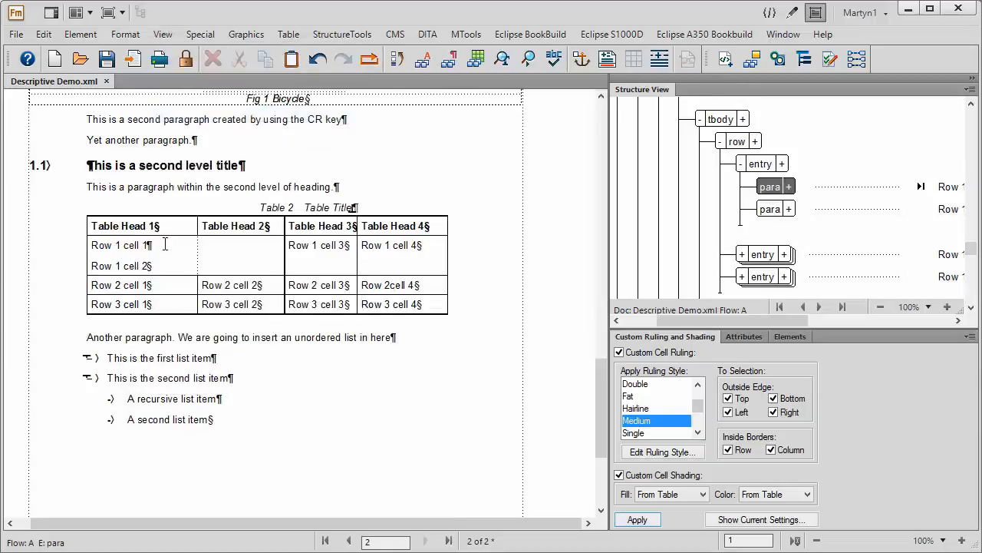
left_click(770, 209)
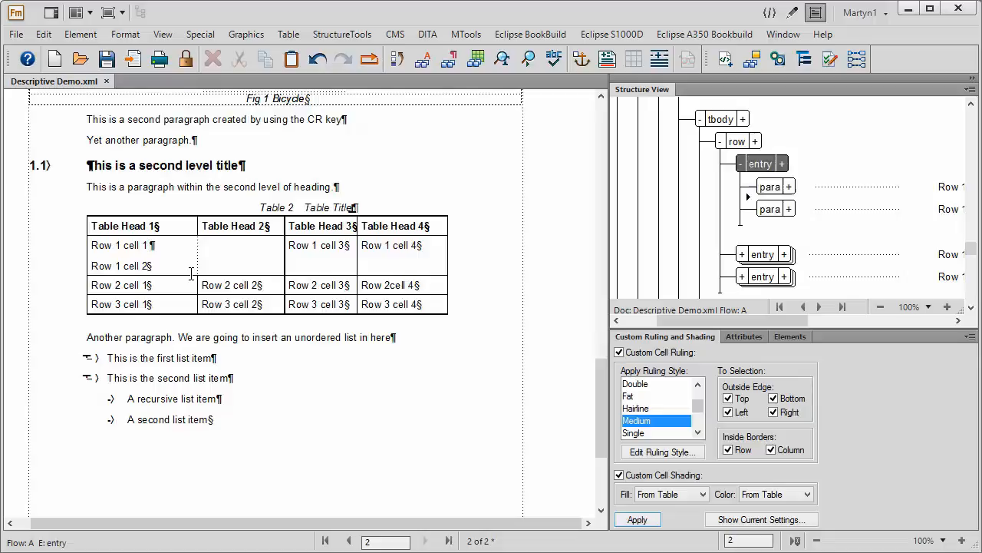
mouse_move(528, 240)
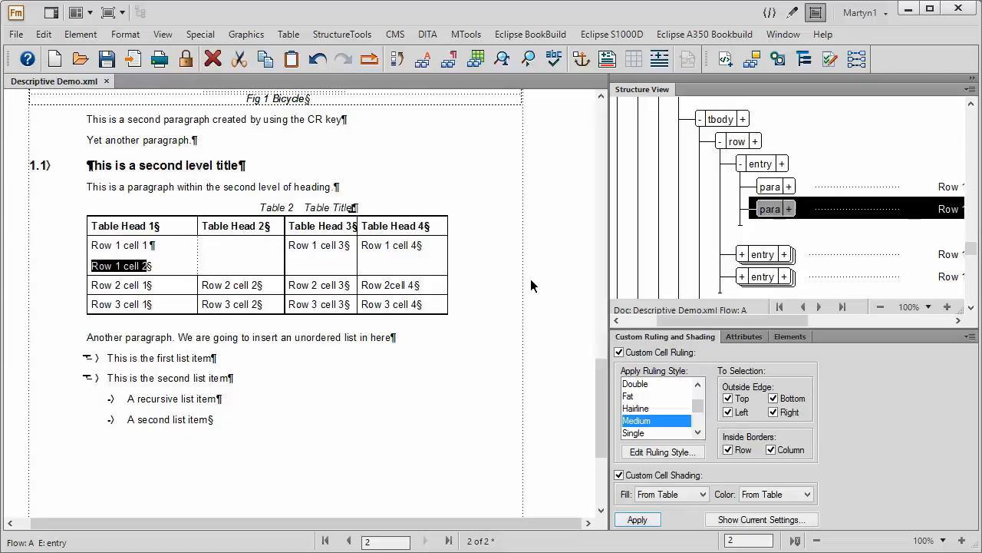
left_click(174, 247)
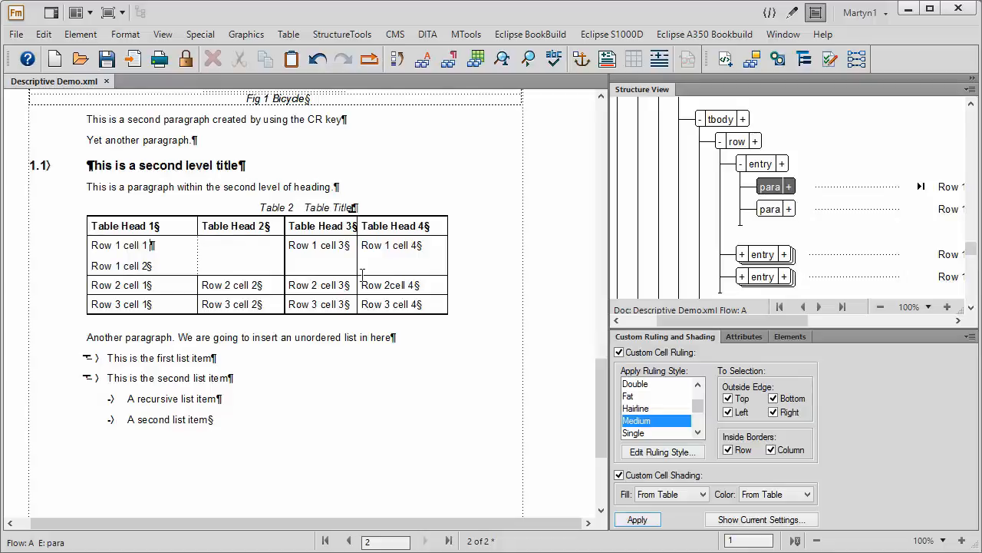
Select Row 1 cell 4 through Row 2 cell 4 and bring up the straddle commands.
left_click(390, 246)
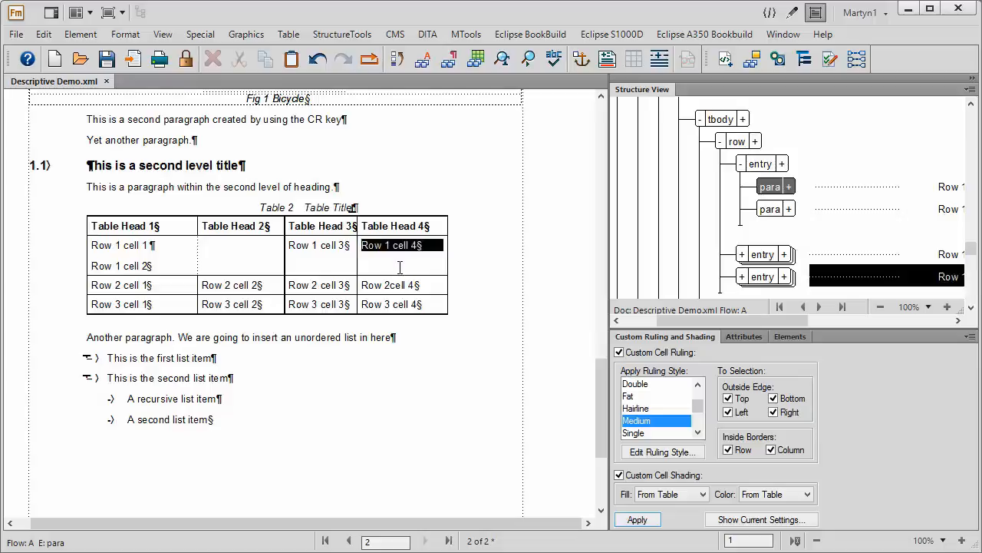
left_click(390, 283)
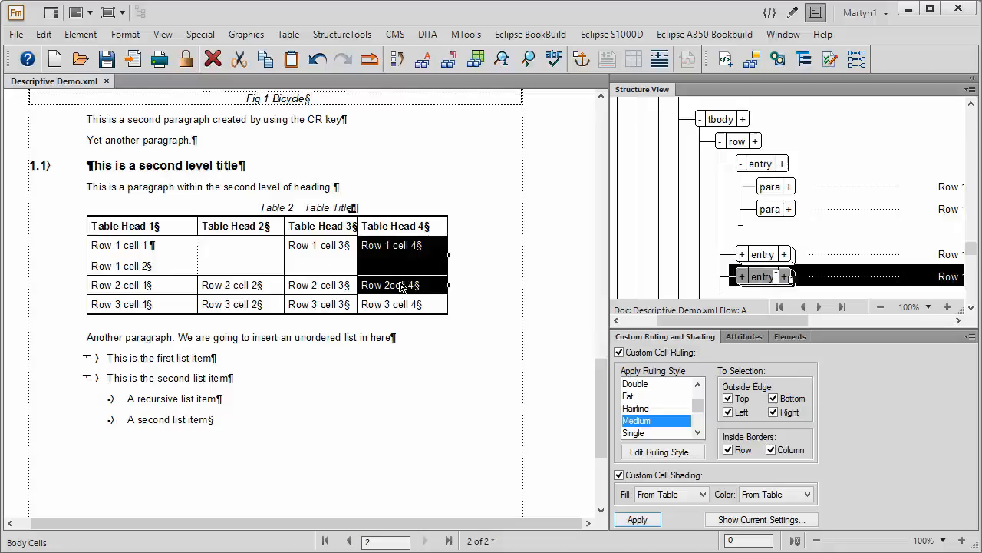
right_click(399, 284)
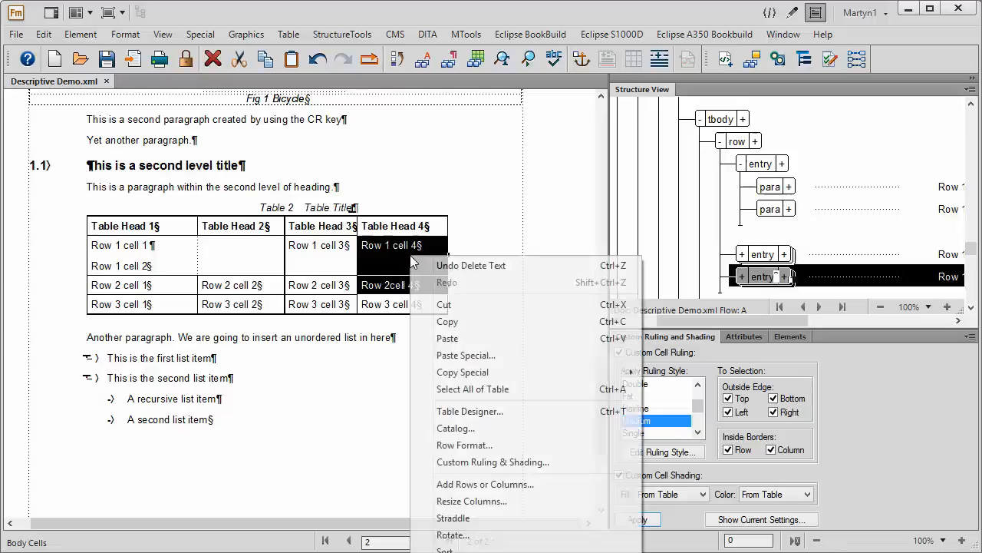
mouse_move(455, 517)
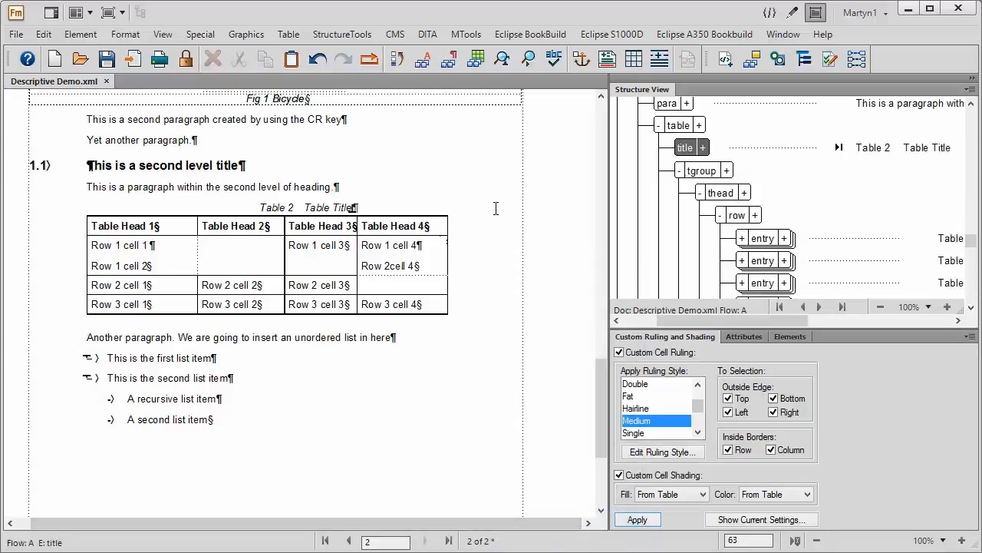
mouse_move(163, 34)
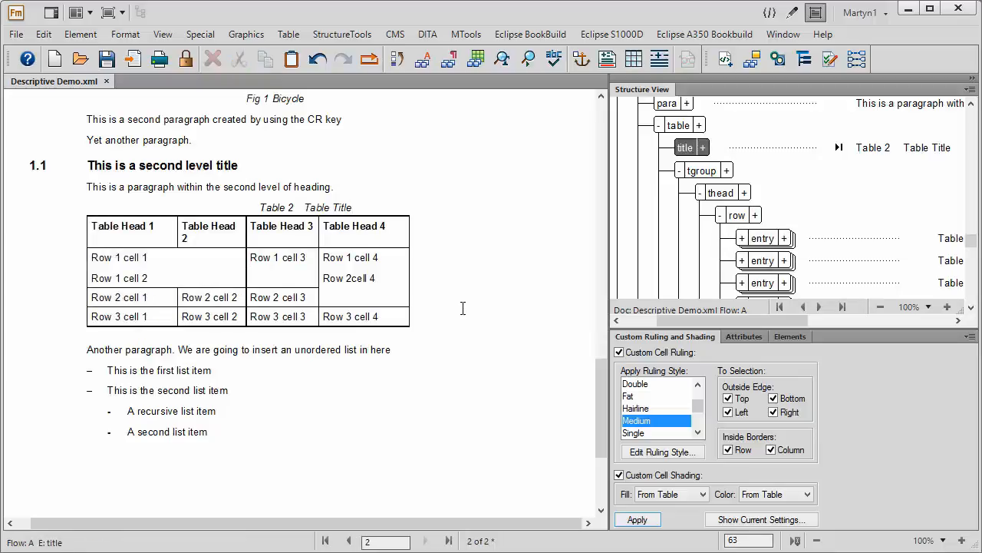
Add 1 row Below Selection from Row 3 via Table > Add Rows or Columns.
left_click(351, 207)
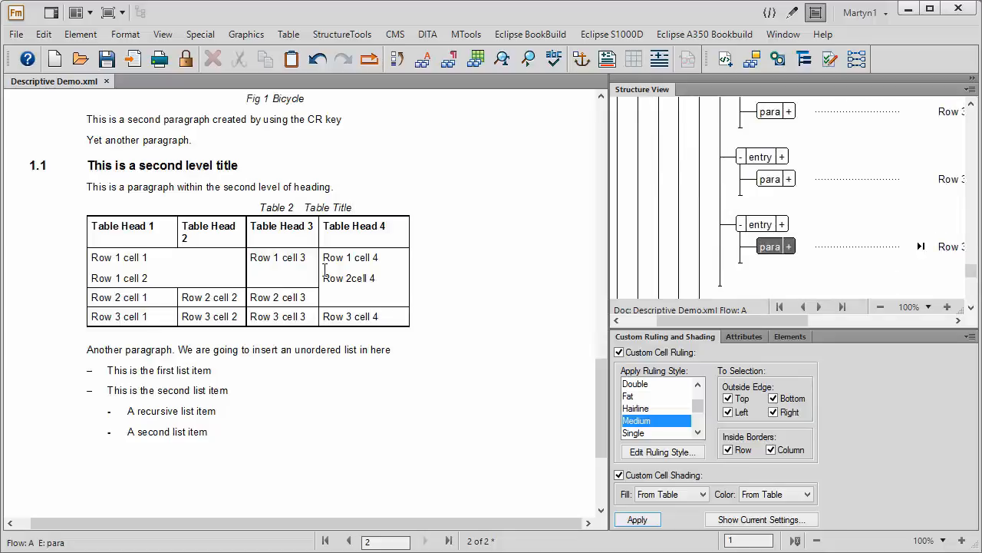
left_click(289, 34)
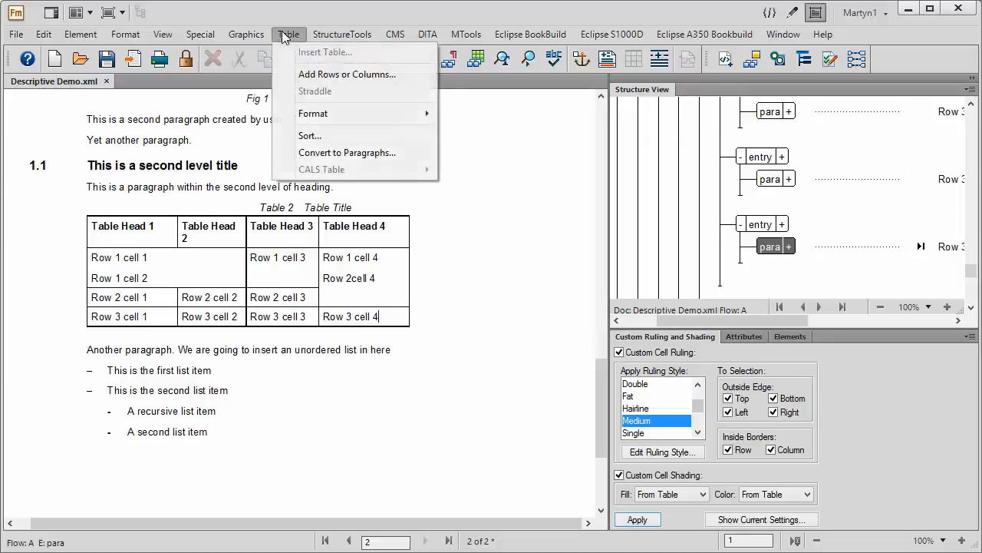
mouse_move(347, 74)
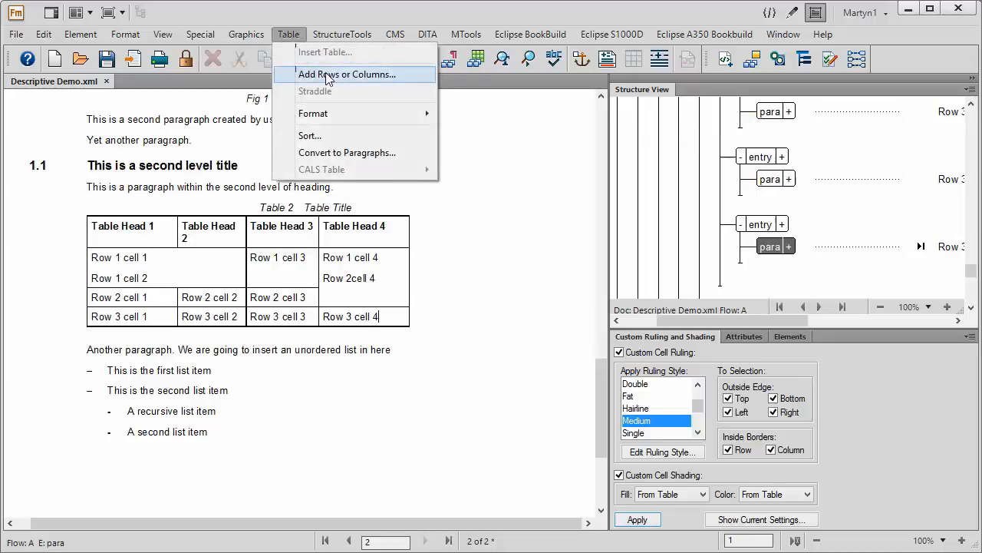
left_click(347, 74)
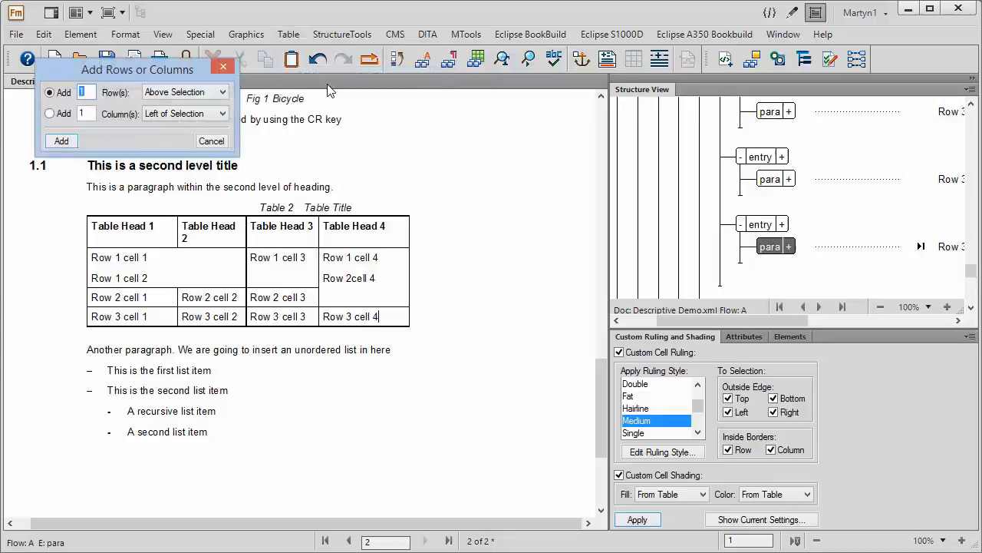
mouse_move(113, 137)
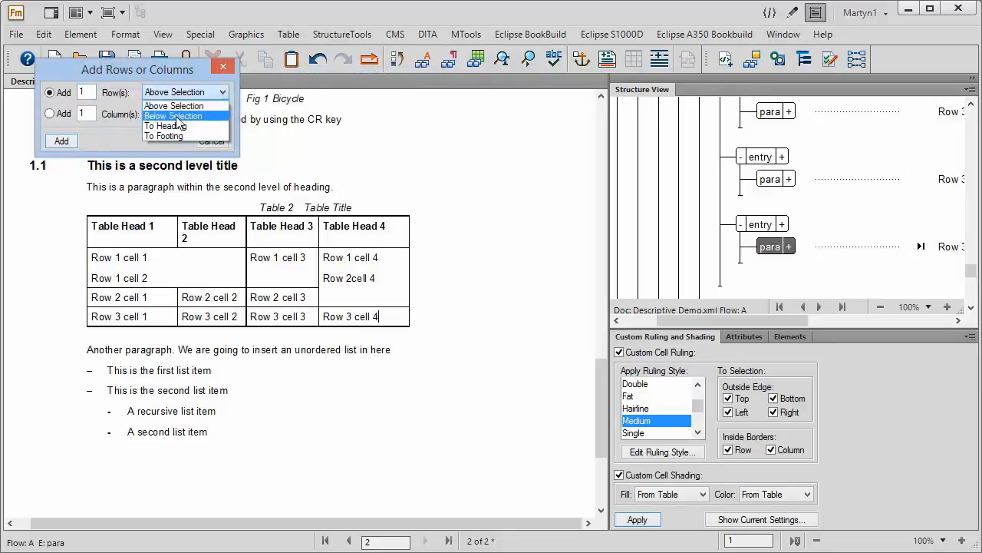
left_click(172, 117)
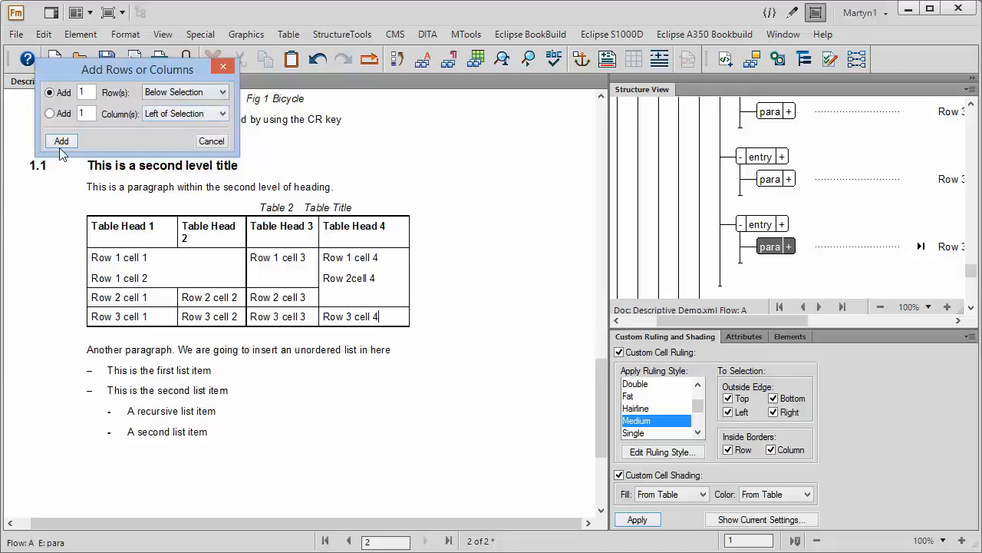
left_click(61, 141)
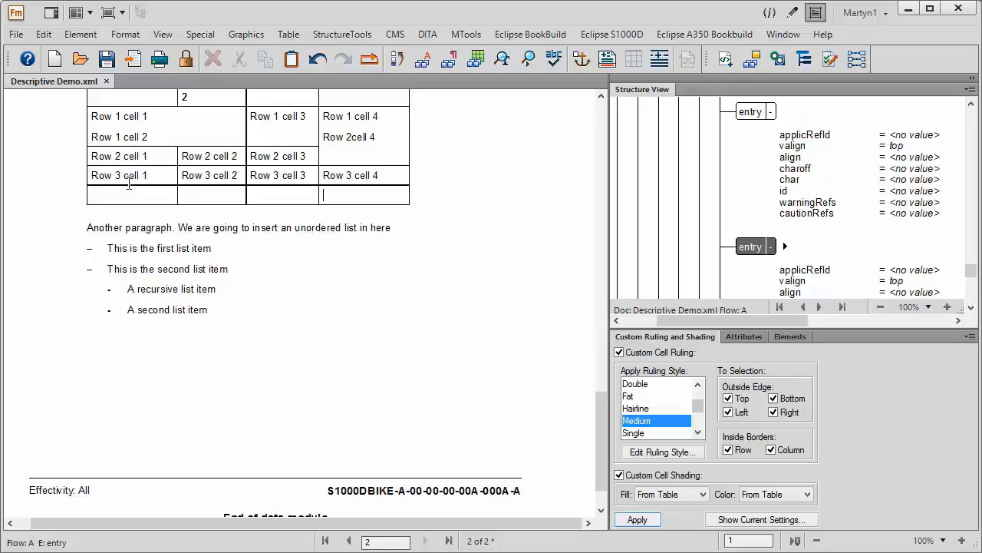
mouse_move(367, 173)
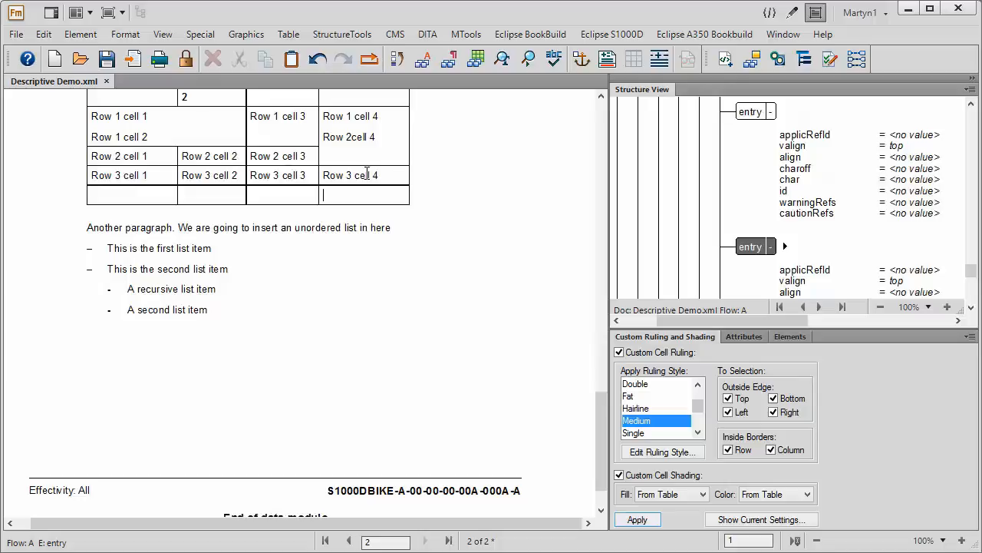
mouse_move(398, 222)
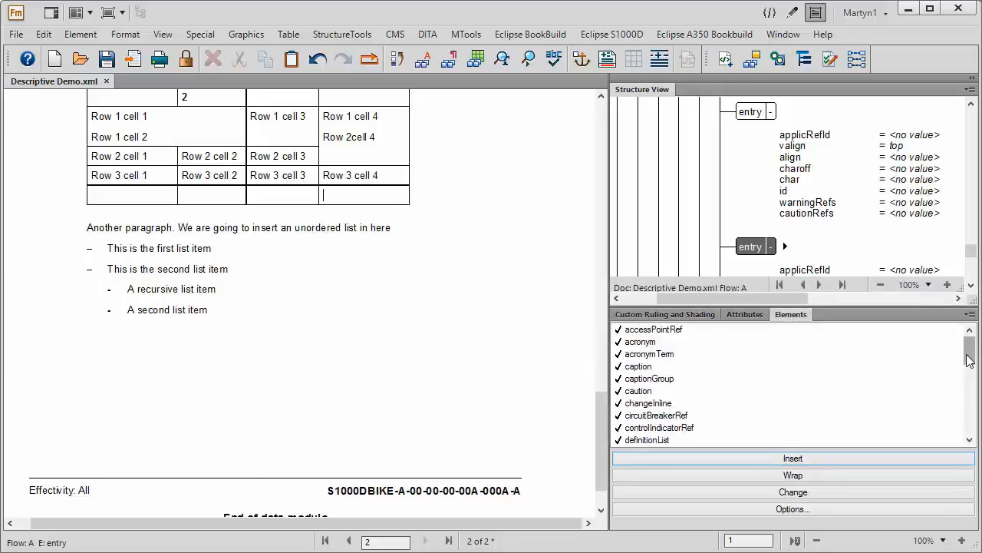
Scroll the Elements catalog to view elements insertable into the new empty row's entry.
scroll("down", 3)
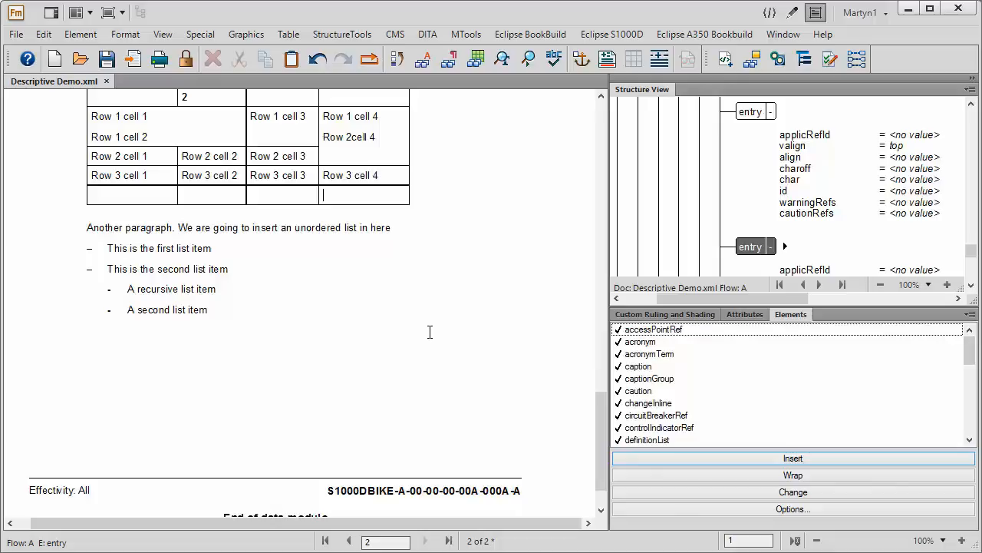
mouse_move(97, 340)
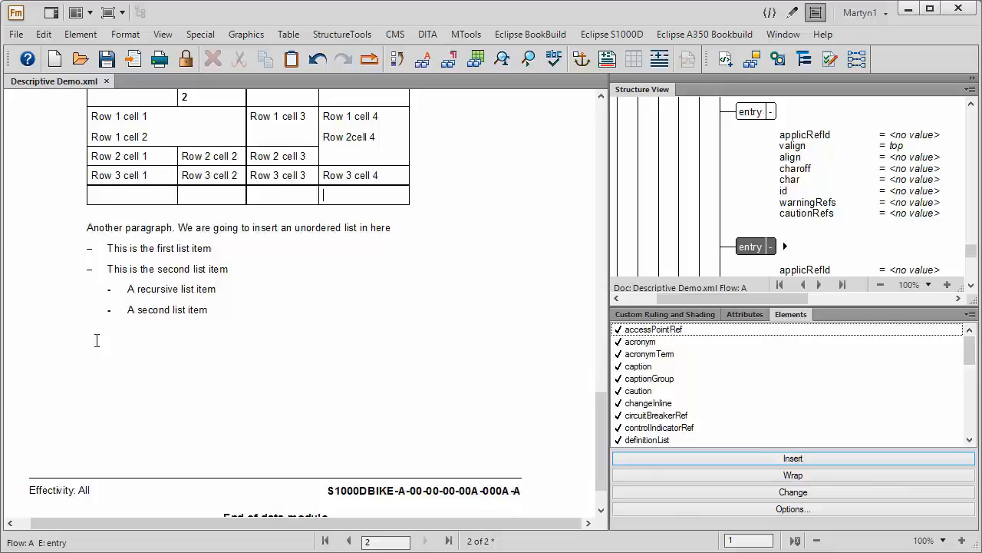
mouse_move(230, 305)
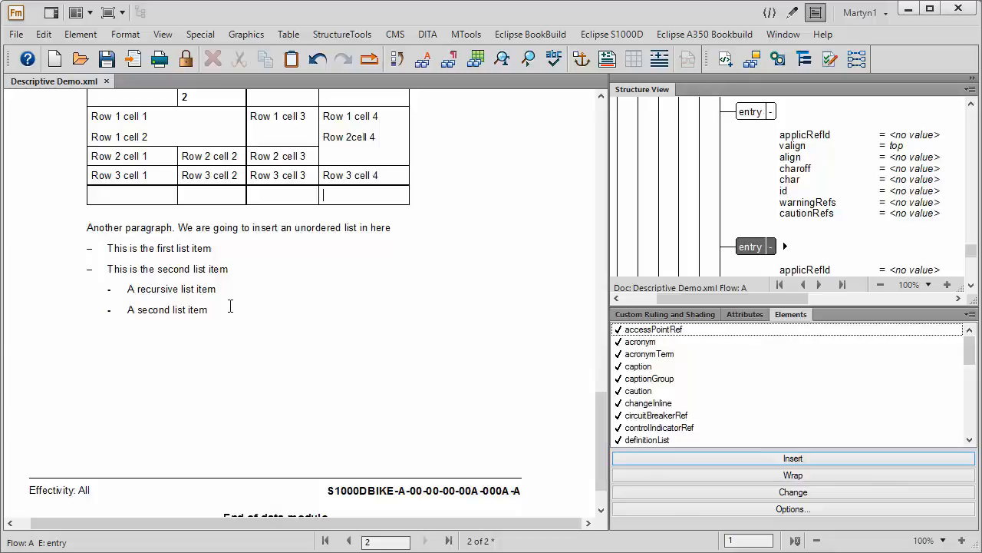